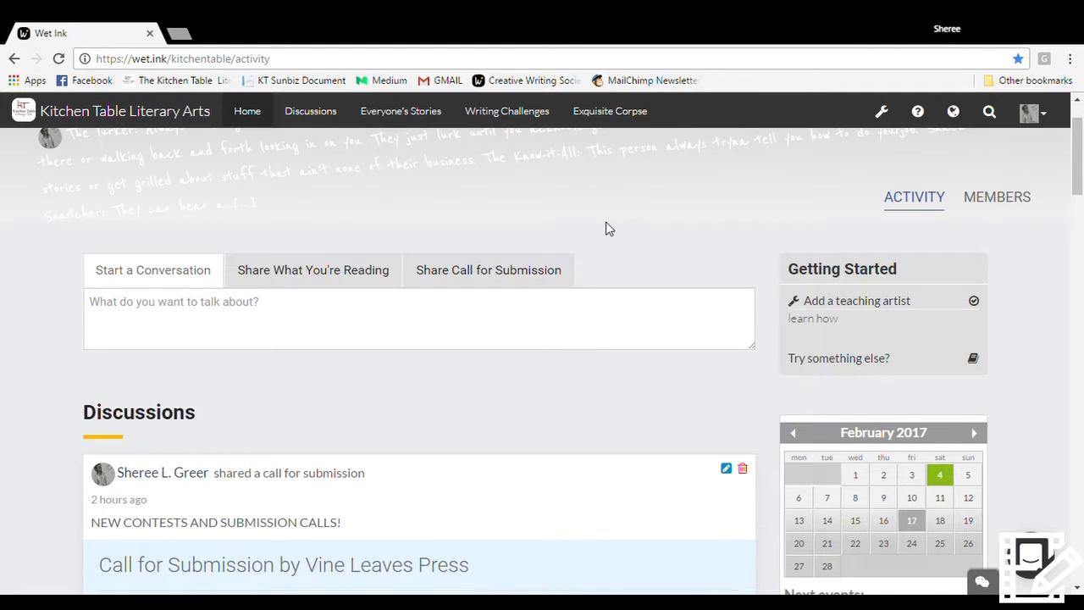
Find and select 'I'm So Fine' by Khadijah Queen to share as a current read.
scroll(down, 3)
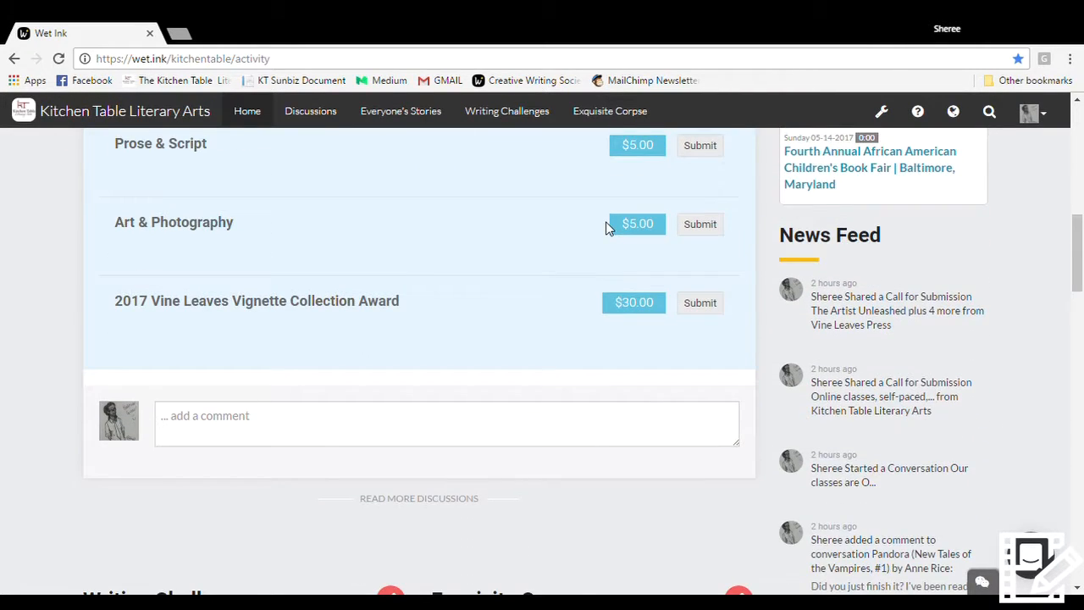
scroll(down, 3)
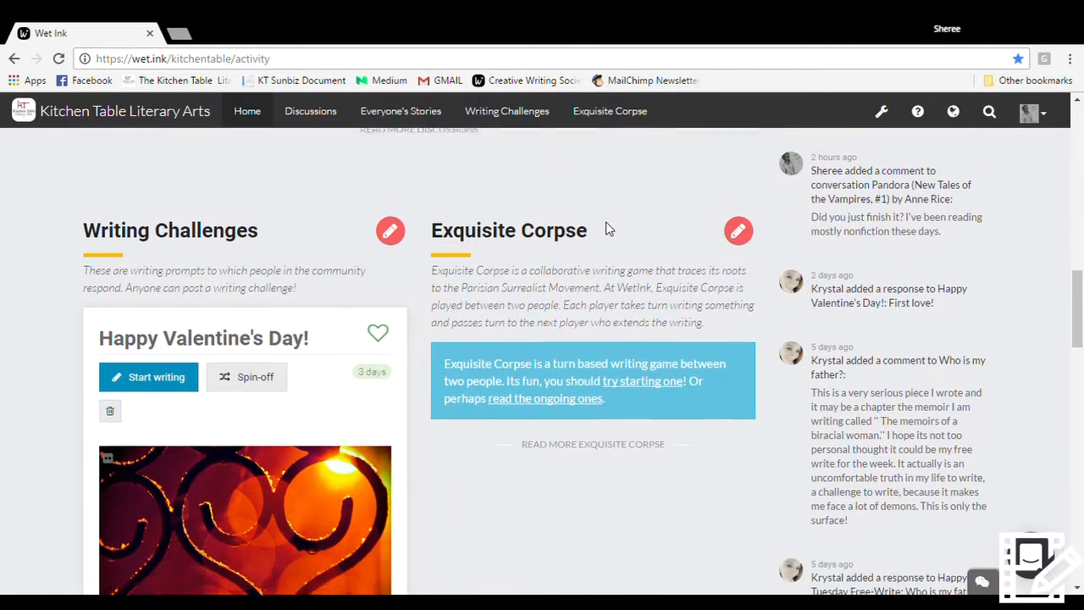
scroll(down, 3)
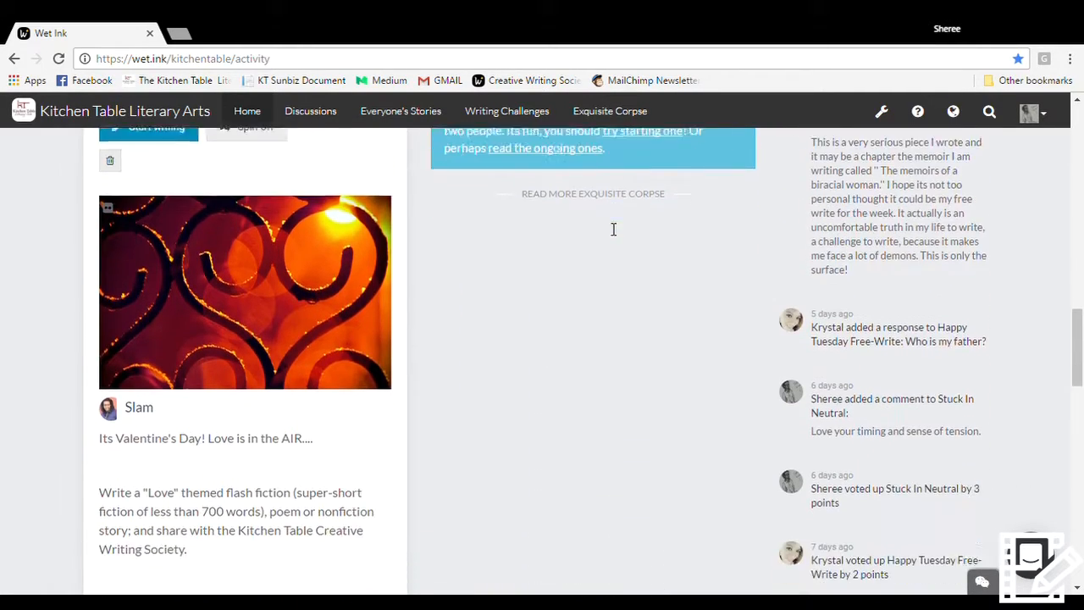
scroll(down, 3)
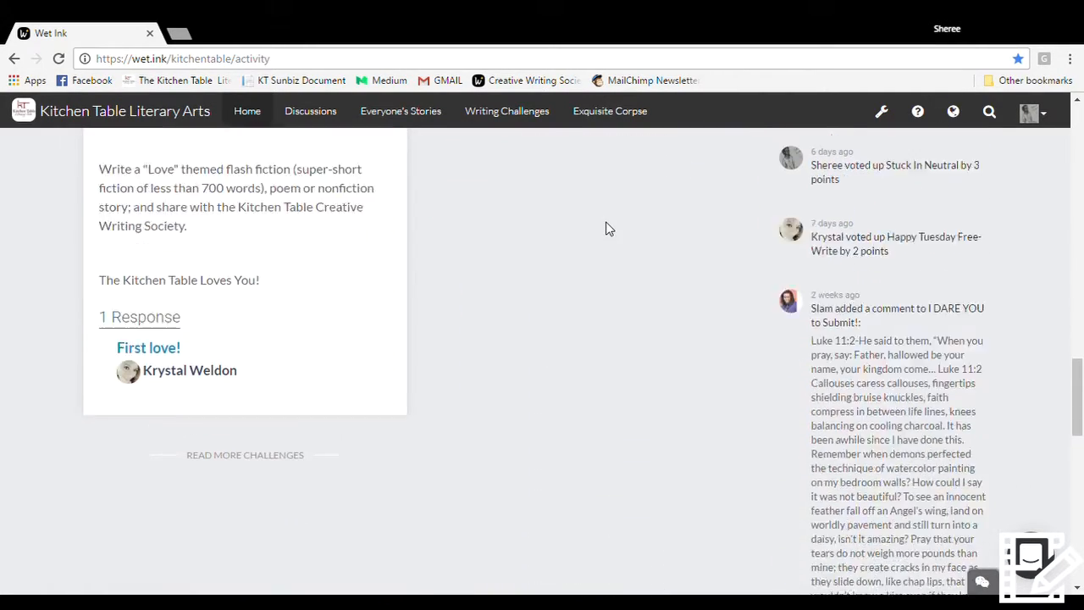
scroll(down, 3)
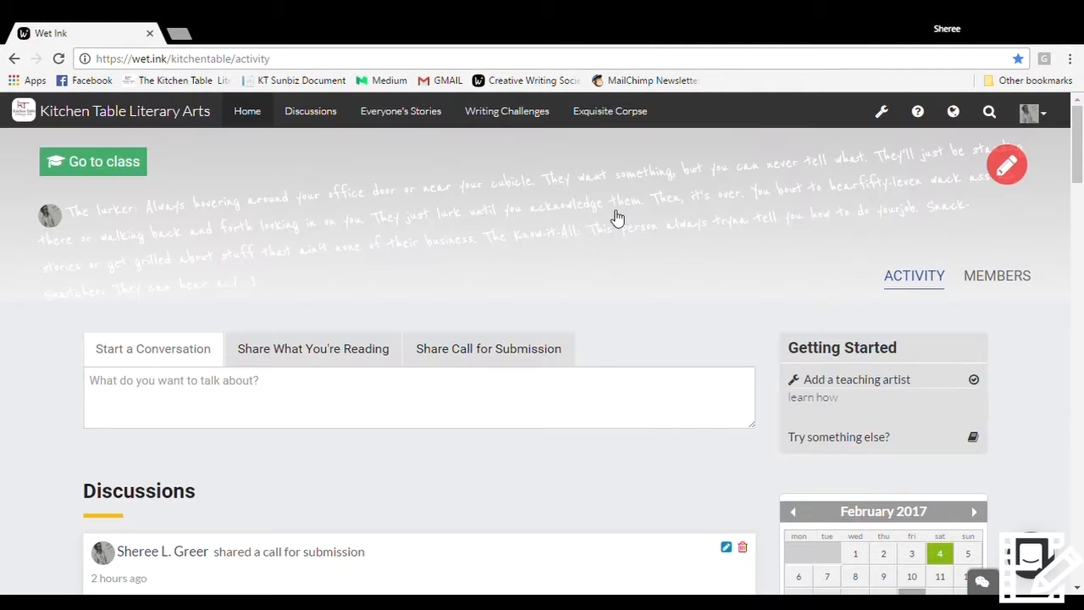
click(312, 348)
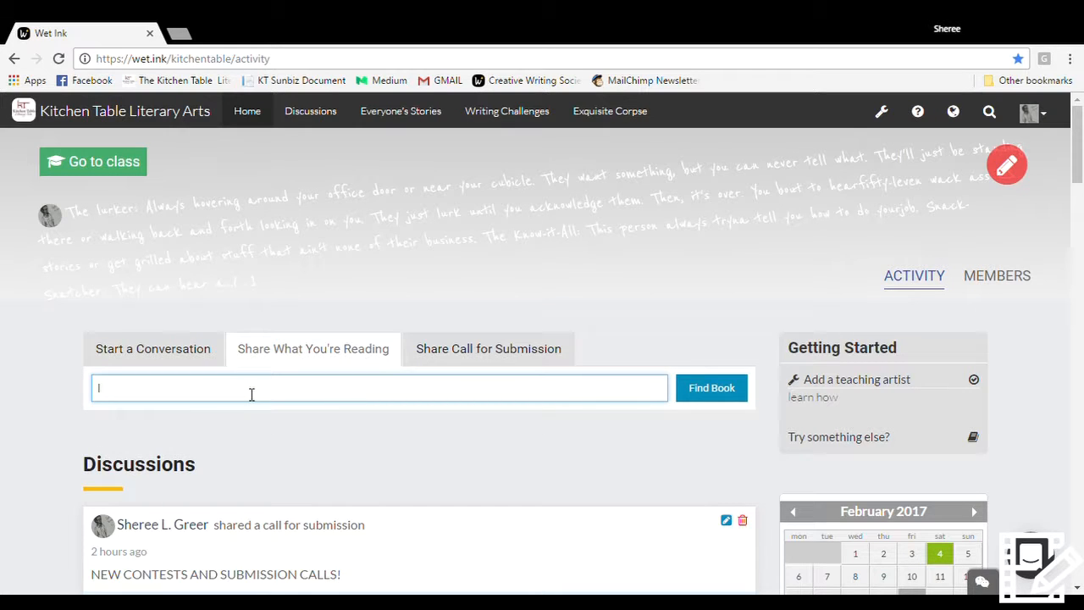
text(I'm So Fine)
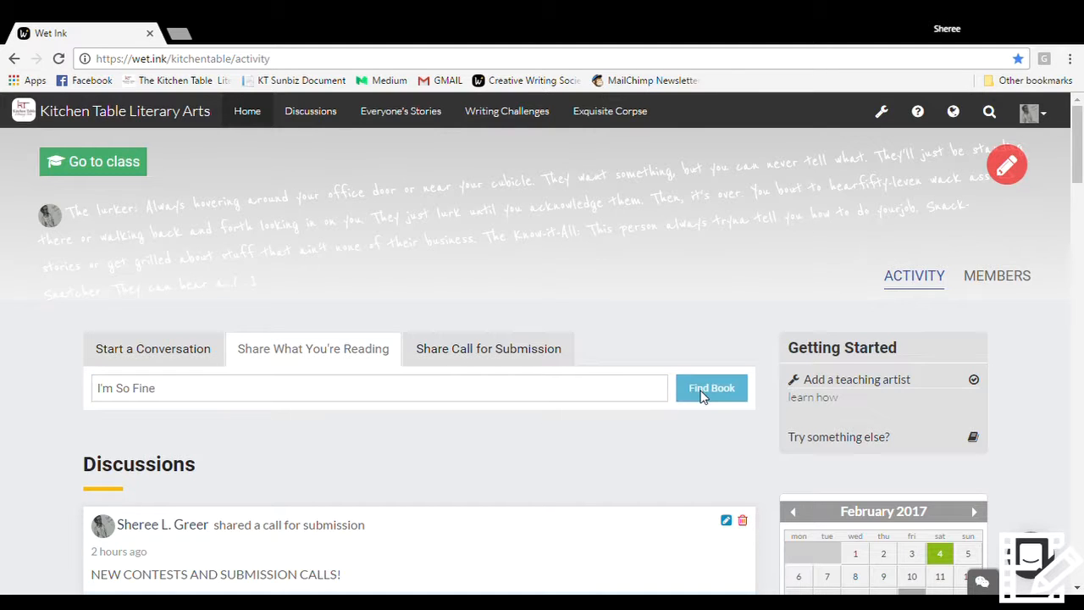
click(711, 387)
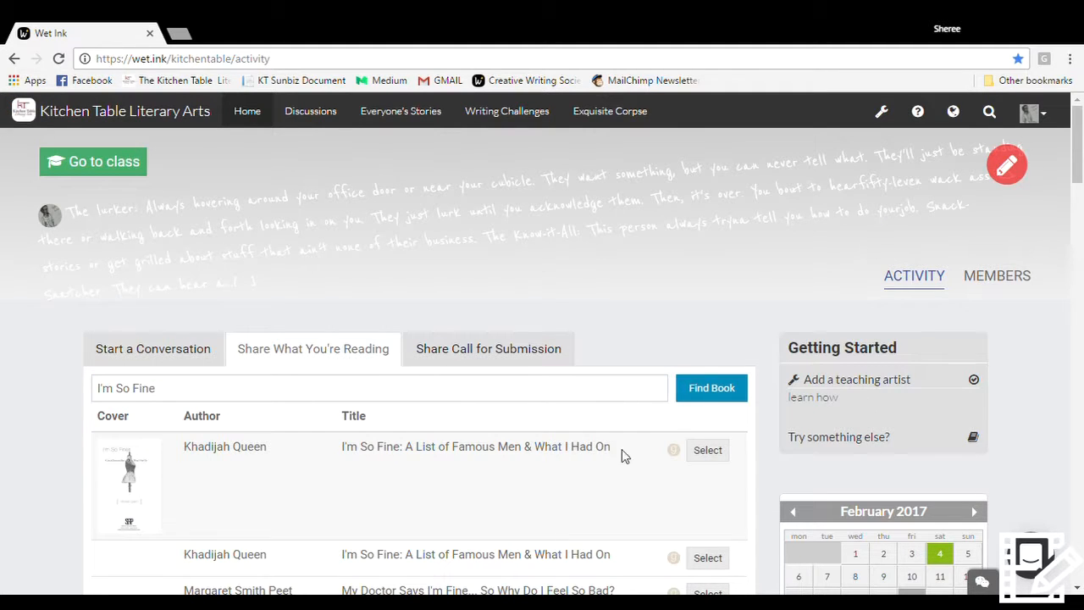
click(707, 450)
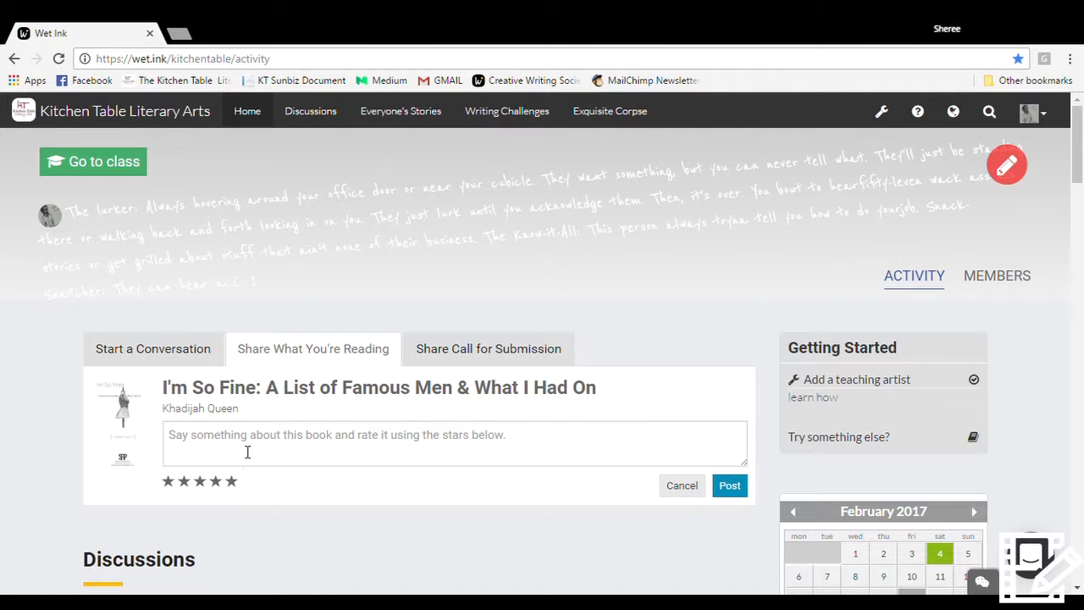
Post the book share with the comment 'ALL THE YES.'.
click(339, 442)
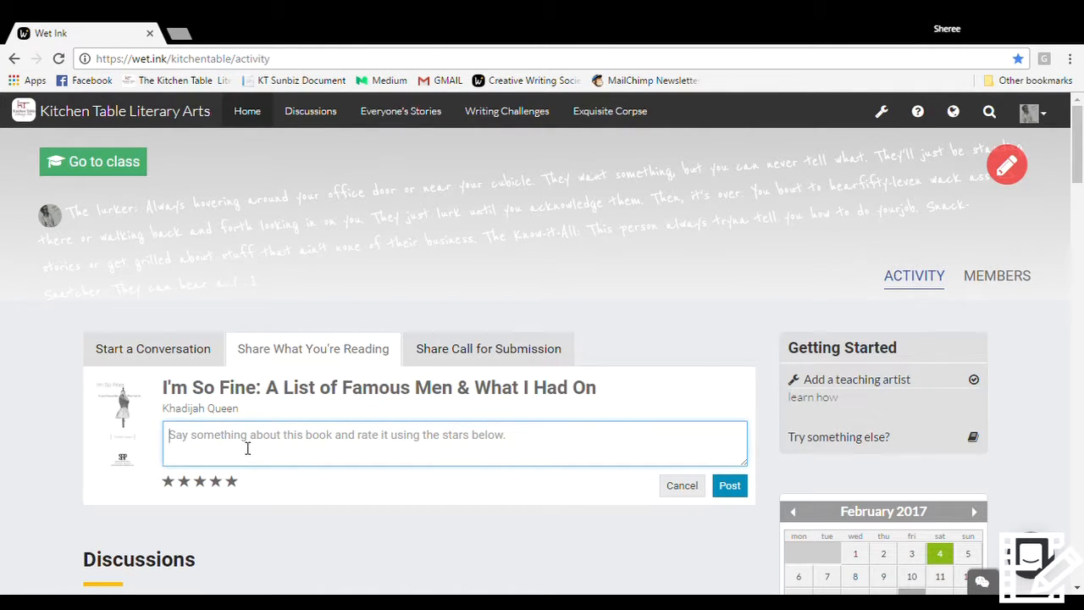
text(ALL THE YES)
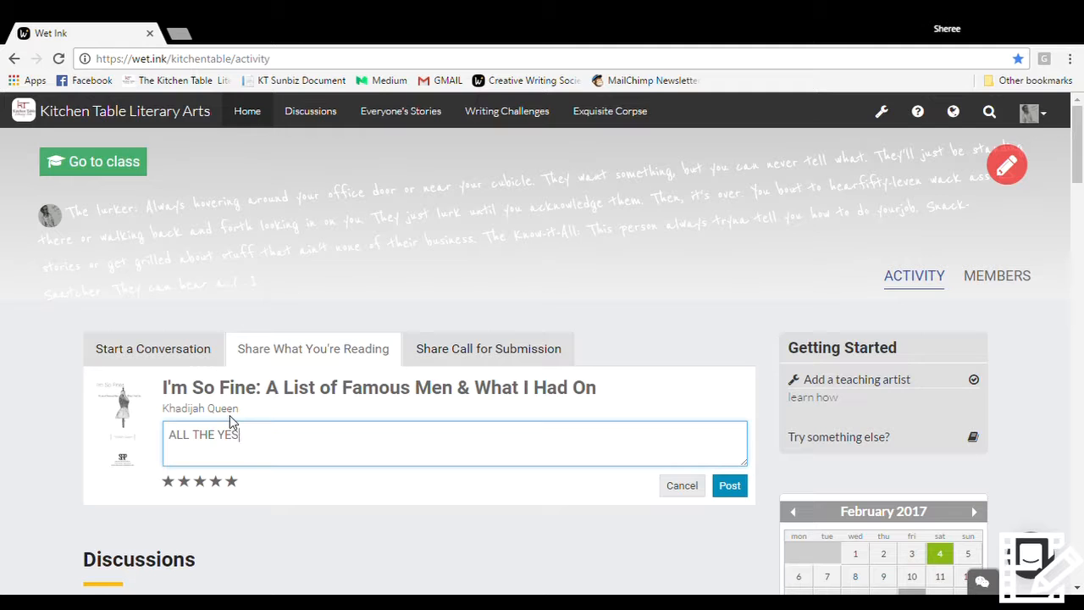
text(.)
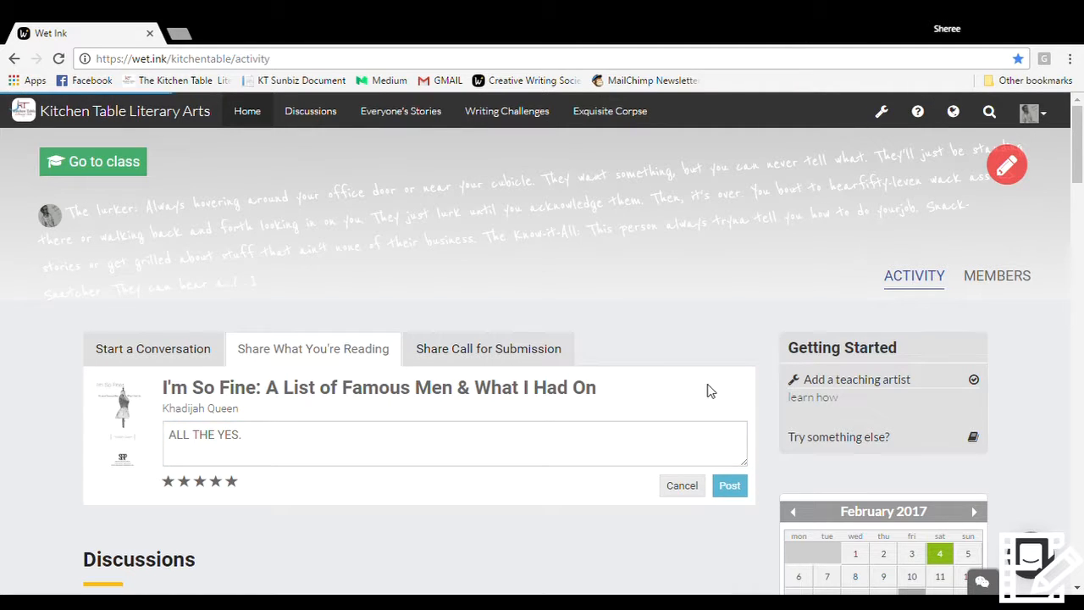
click(729, 485)
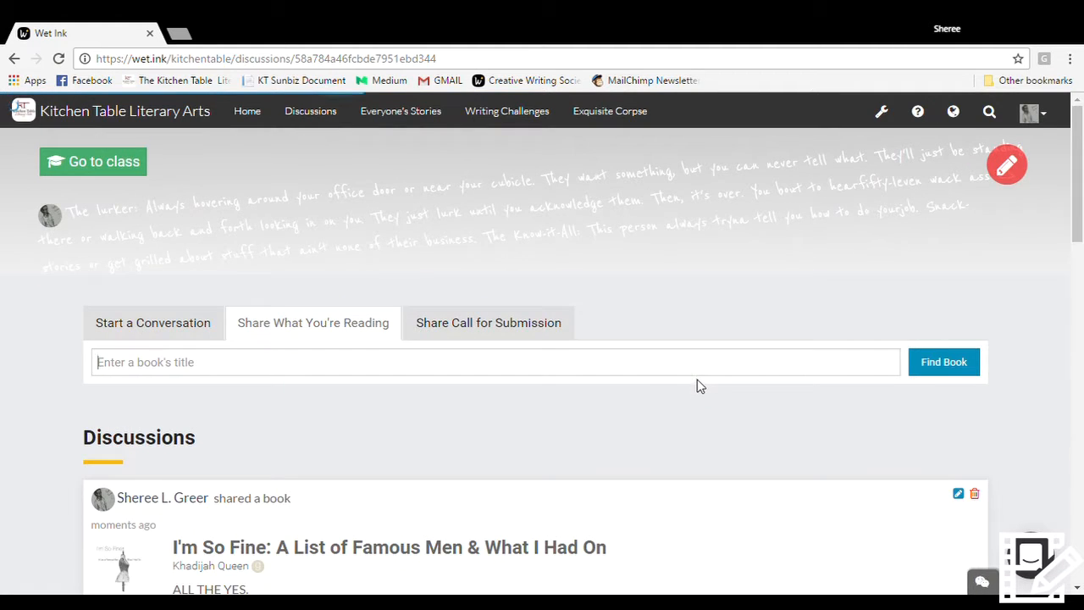
scroll(down, 3)
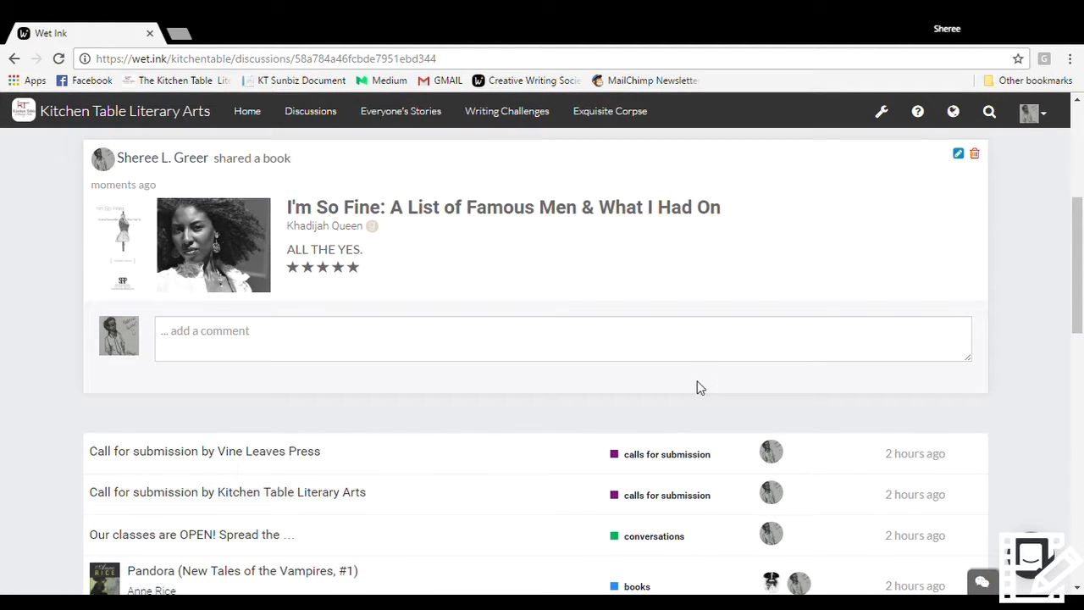
scroll(down, 3)
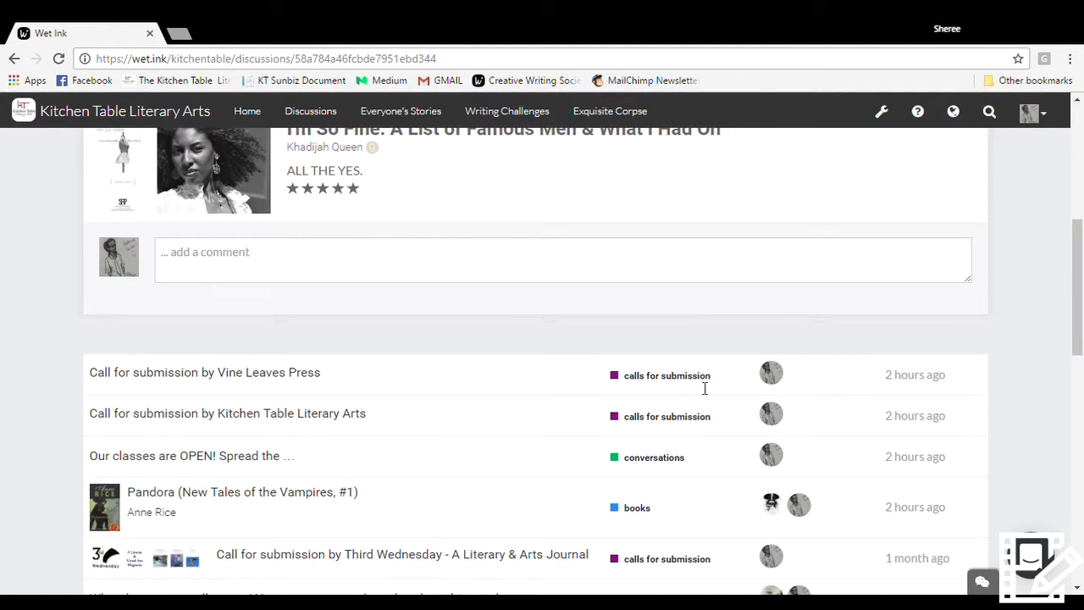
scroll(down, 3)
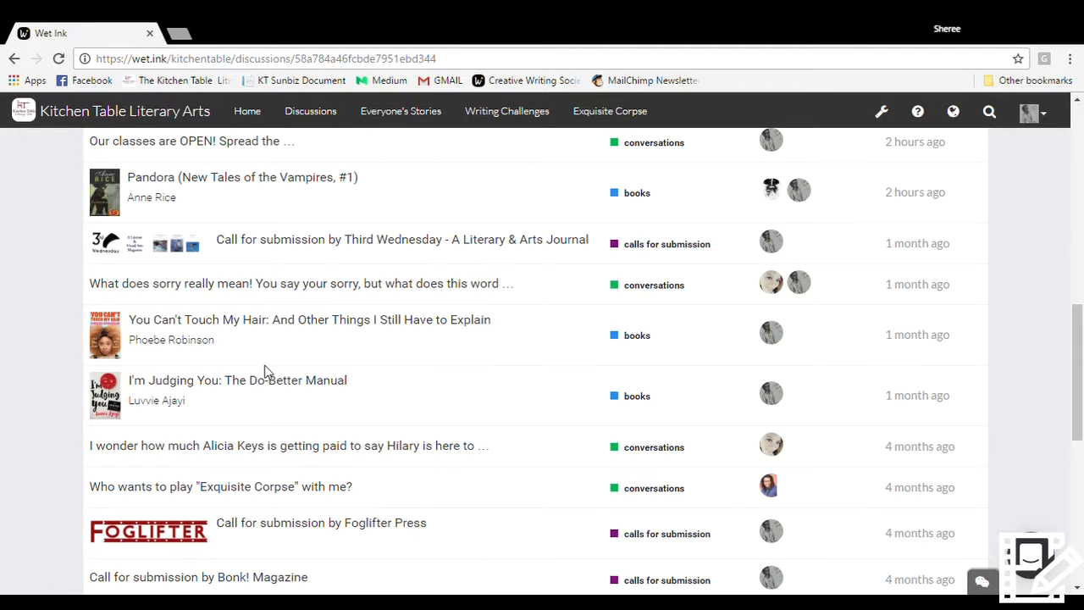
click(237, 380)
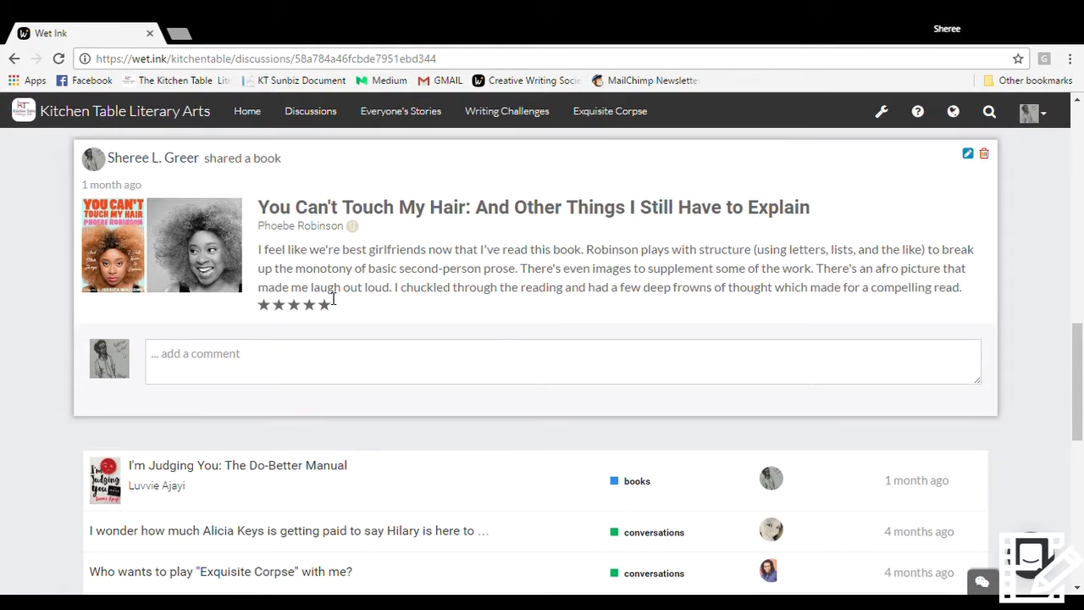
scroll(down, 3)
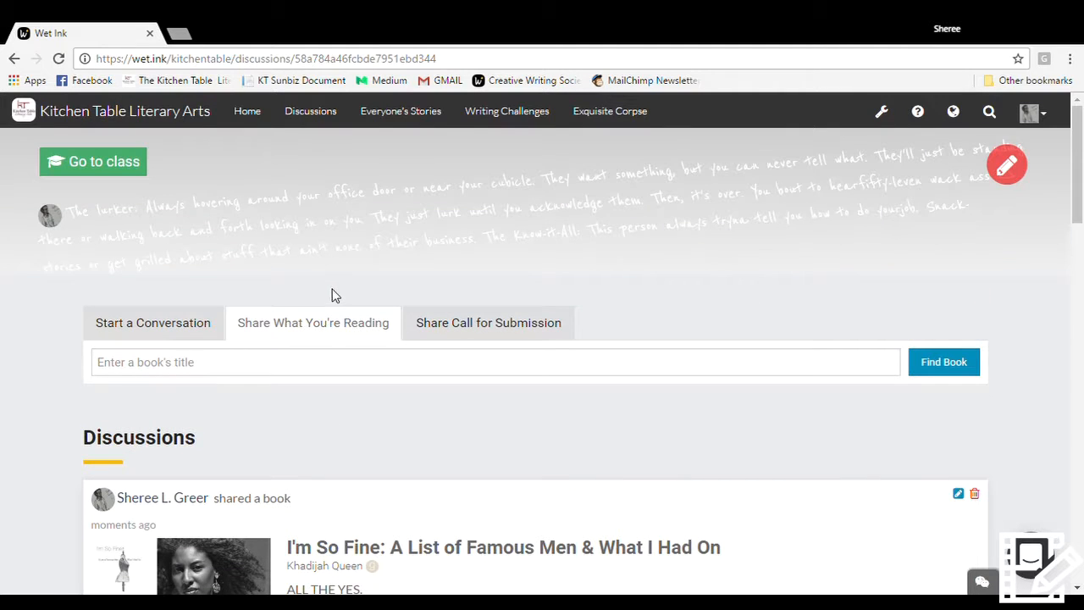
mouse_move(401, 111)
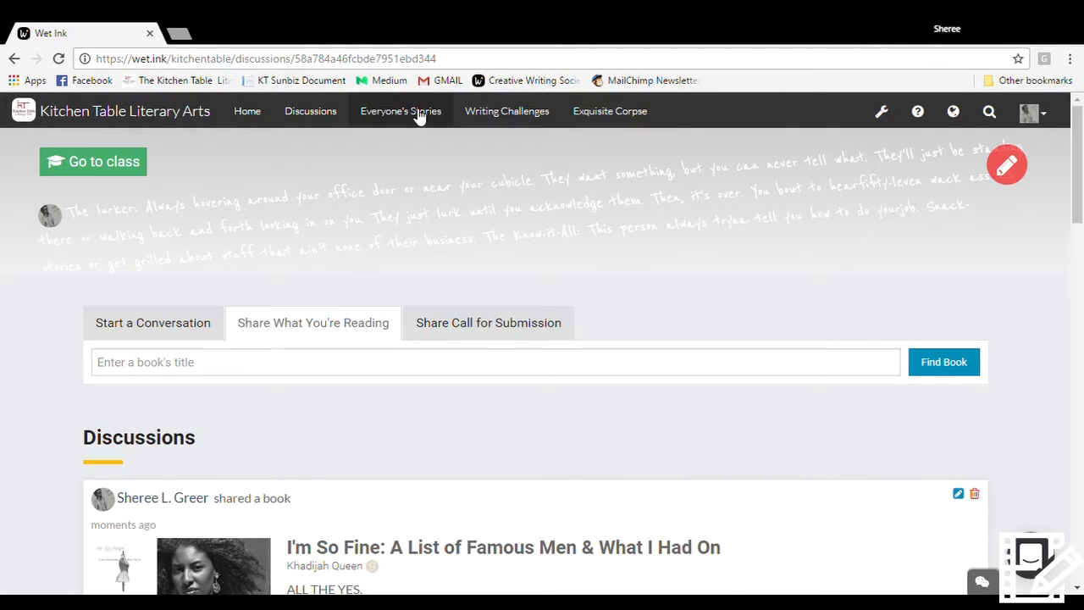
From Writing Challenges, open Happy Valentine's Day and start a new response.
click(507, 111)
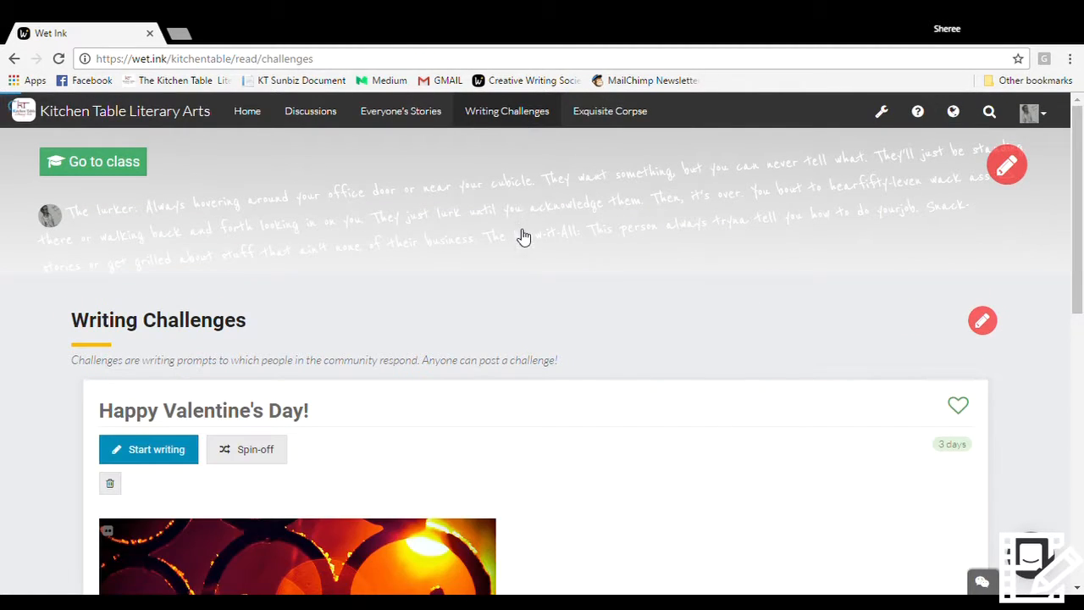
scroll(down, 3)
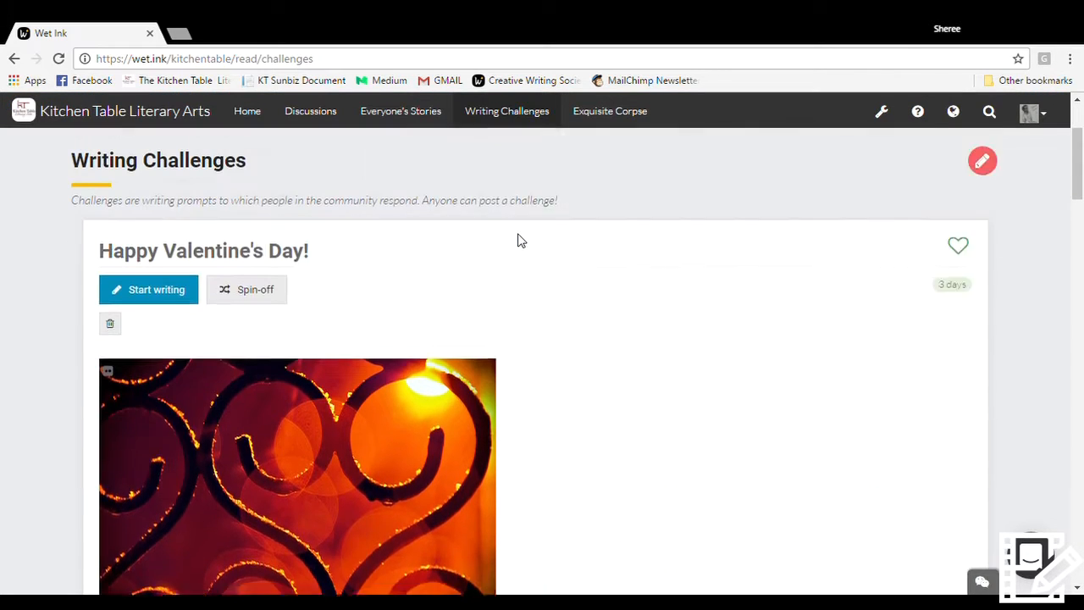
click(204, 251)
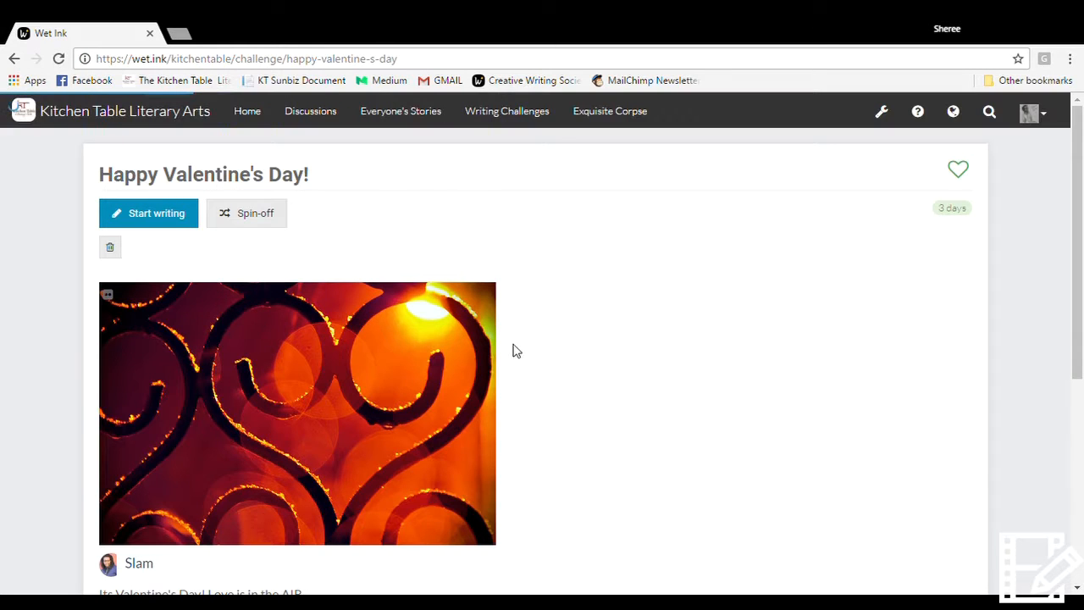
click(148, 213)
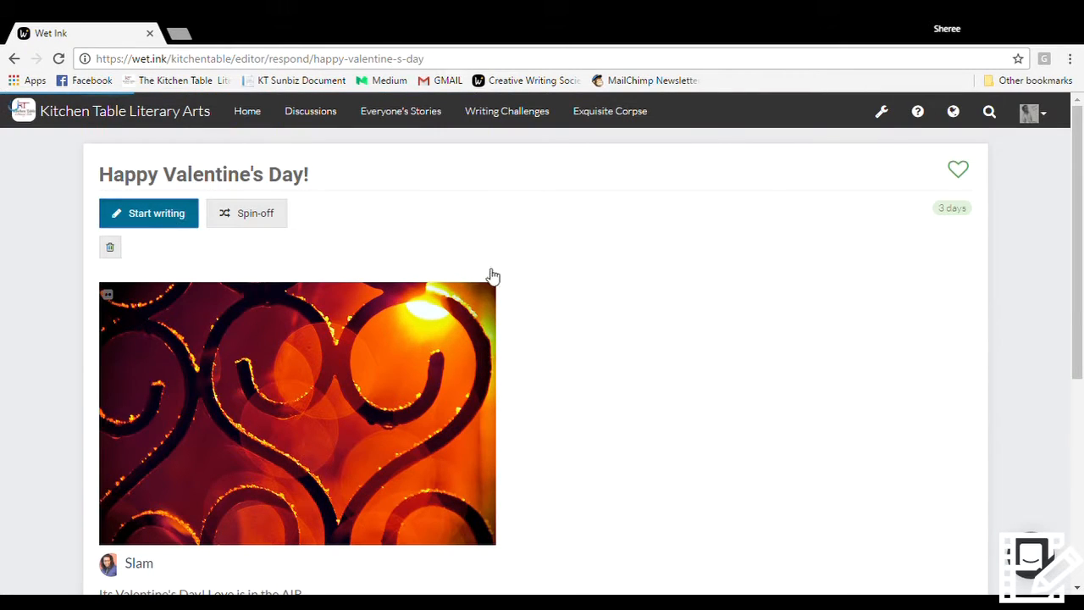
Title the response 'I love Yuh' and write 'Those three little words. I know. YeA'.
click(148, 213)
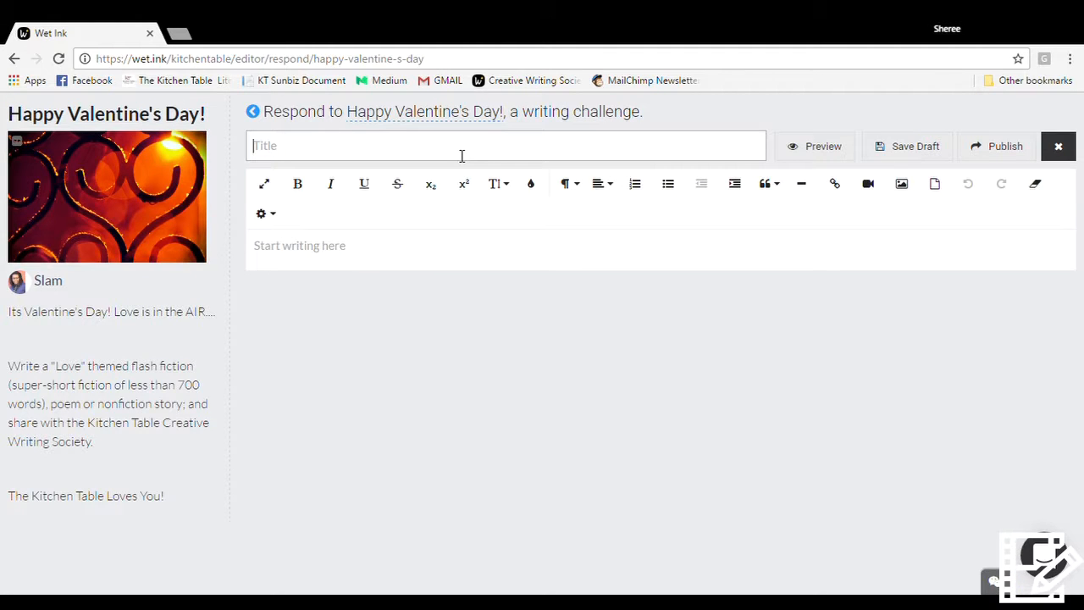
text(I love Y)
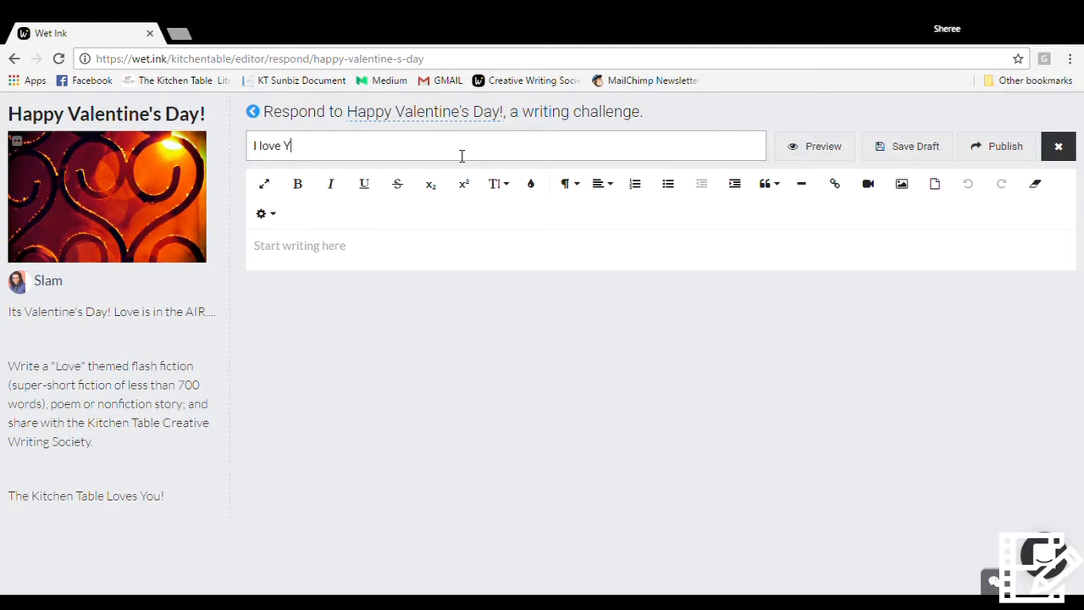
text(uh)
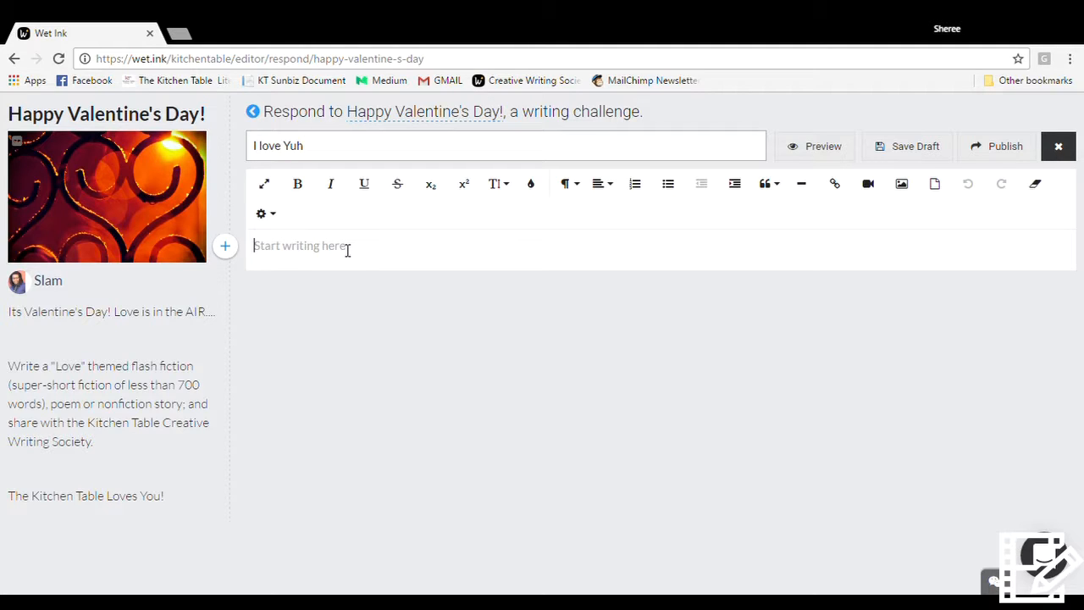
text(Those three)
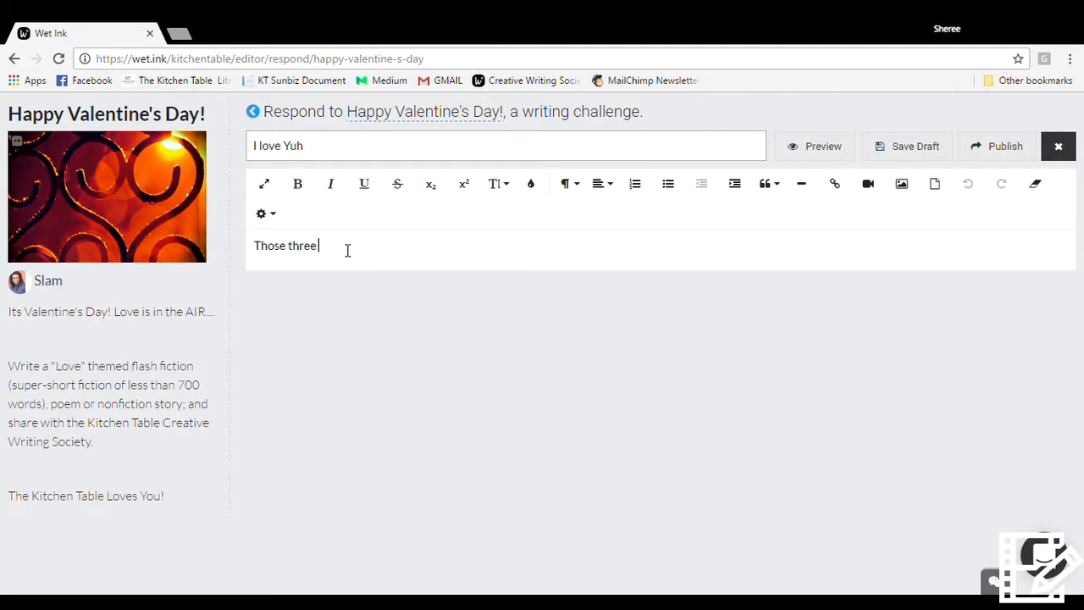
text(little words. You know.)
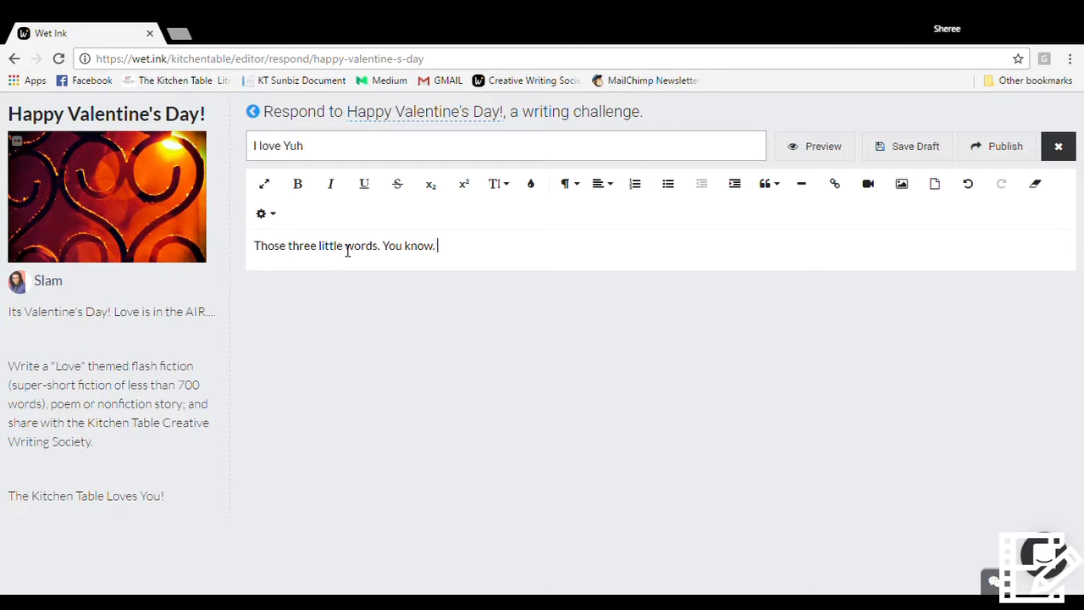
text(I know.)
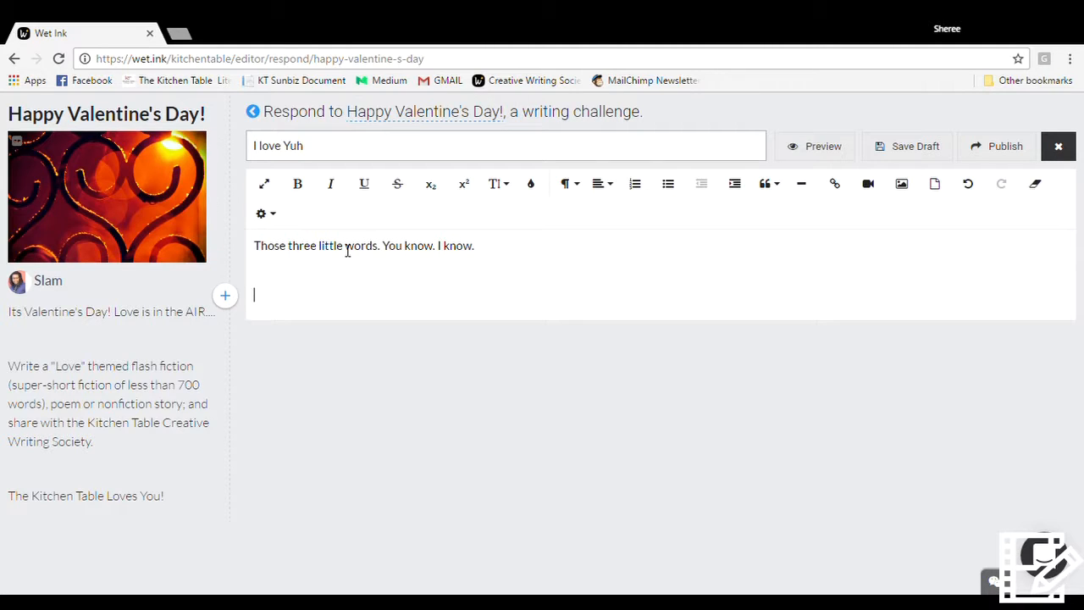
text(YeA)
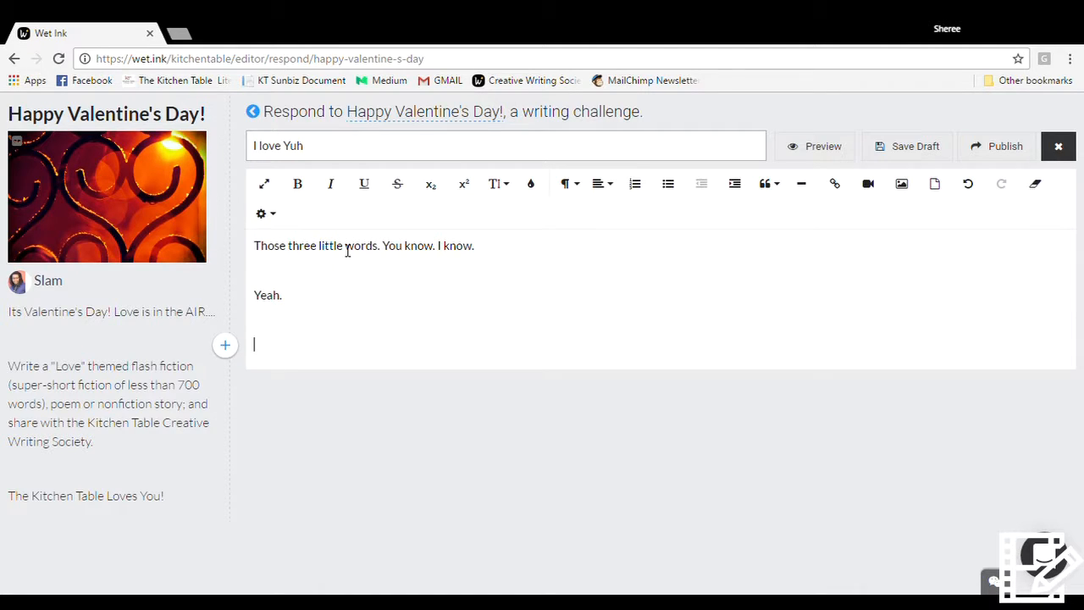
Add the lines 'I love yuh.', 'You? Her Us? Them?' and 'Oooooooh'.
text(I love)
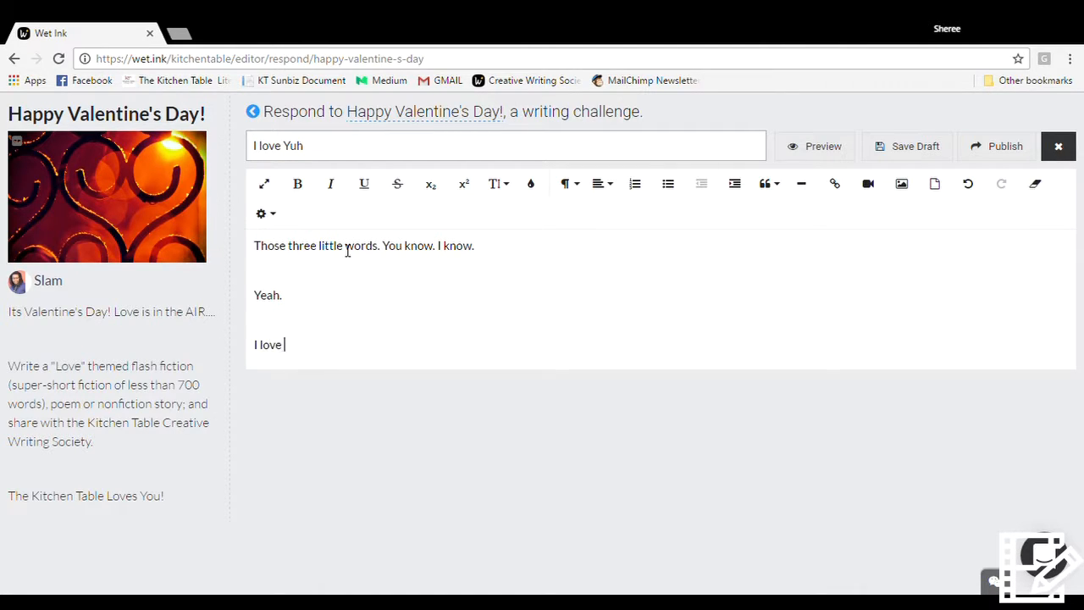
text(yuh)
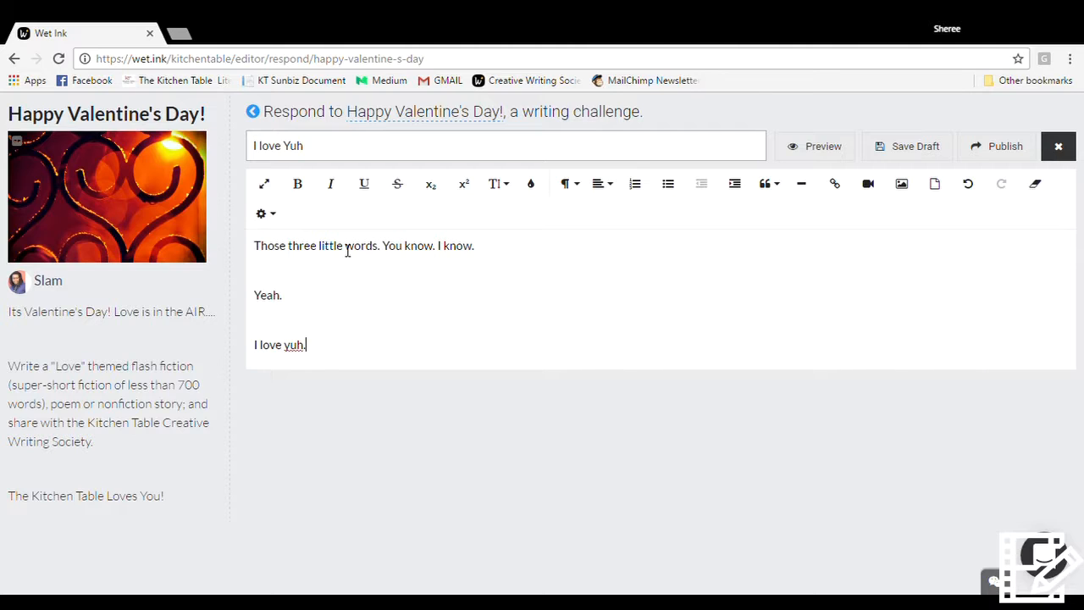
text(.)
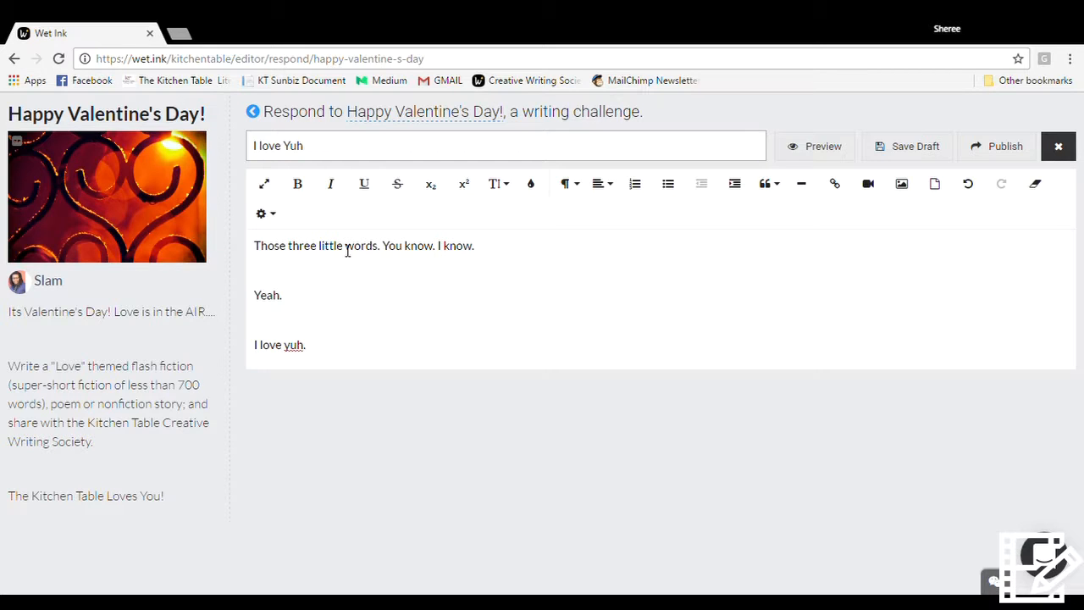
text(You? Her? Him?)
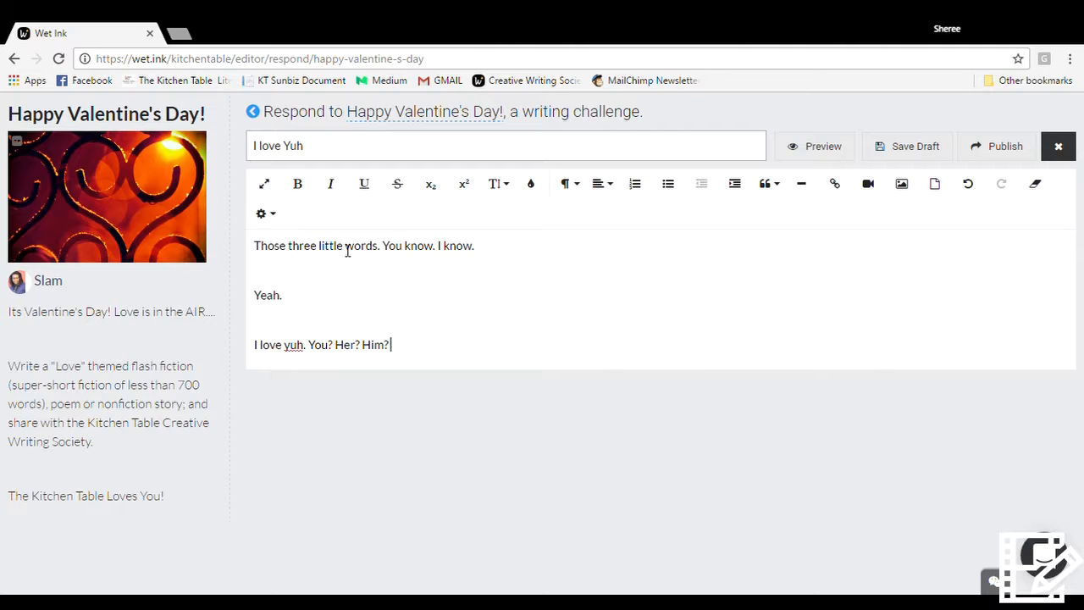
text(Us? Them)
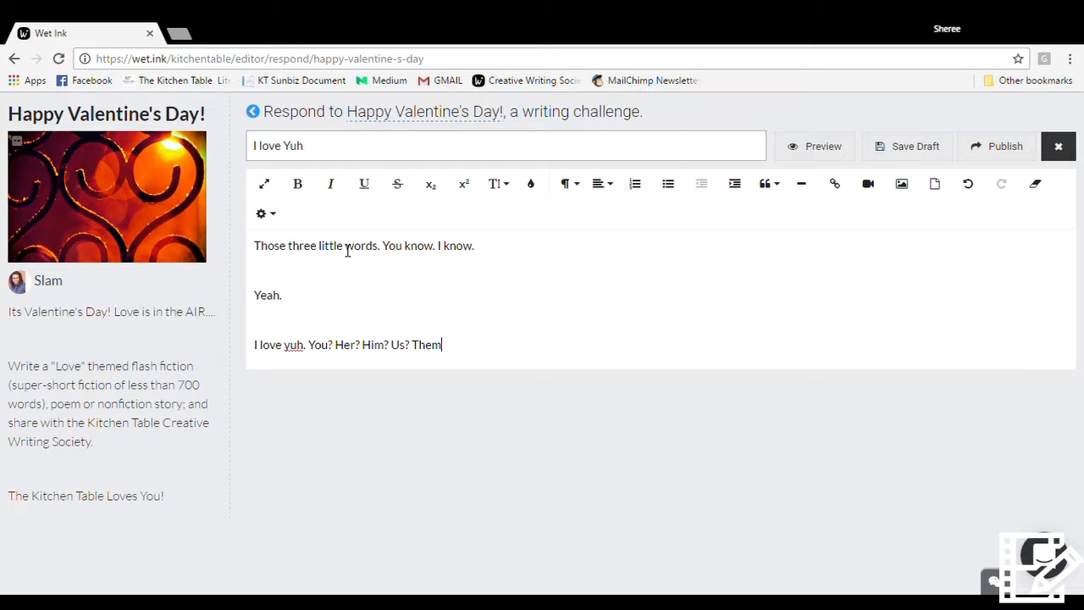
text(?)
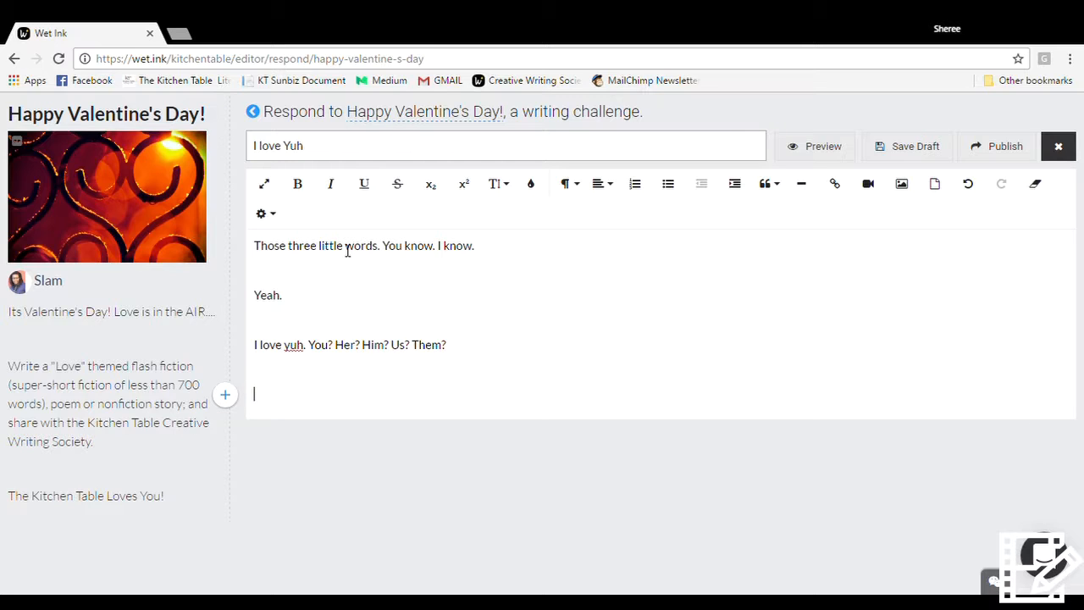
text(Oooooooh)
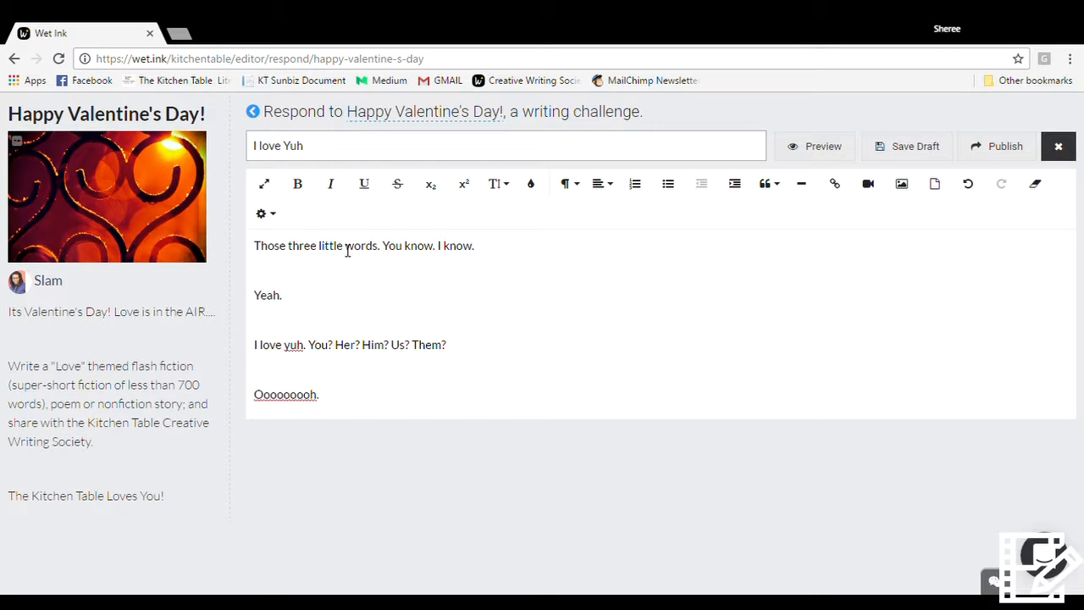
mouse_move(1005, 145)
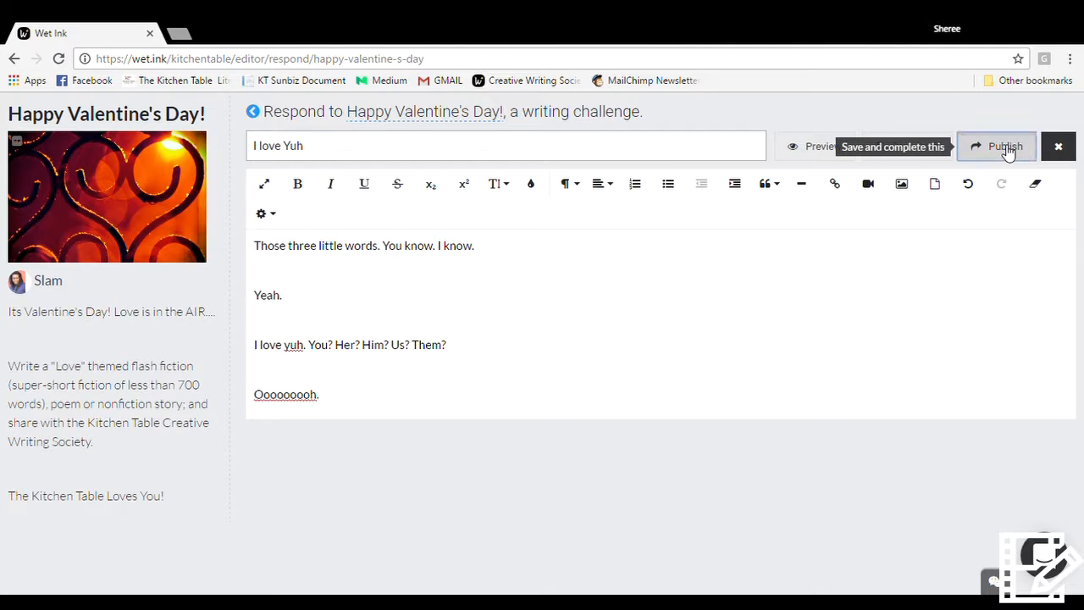
Publish and confirm the 'I love Yuh' response, then return to community Home.
click(1005, 146)
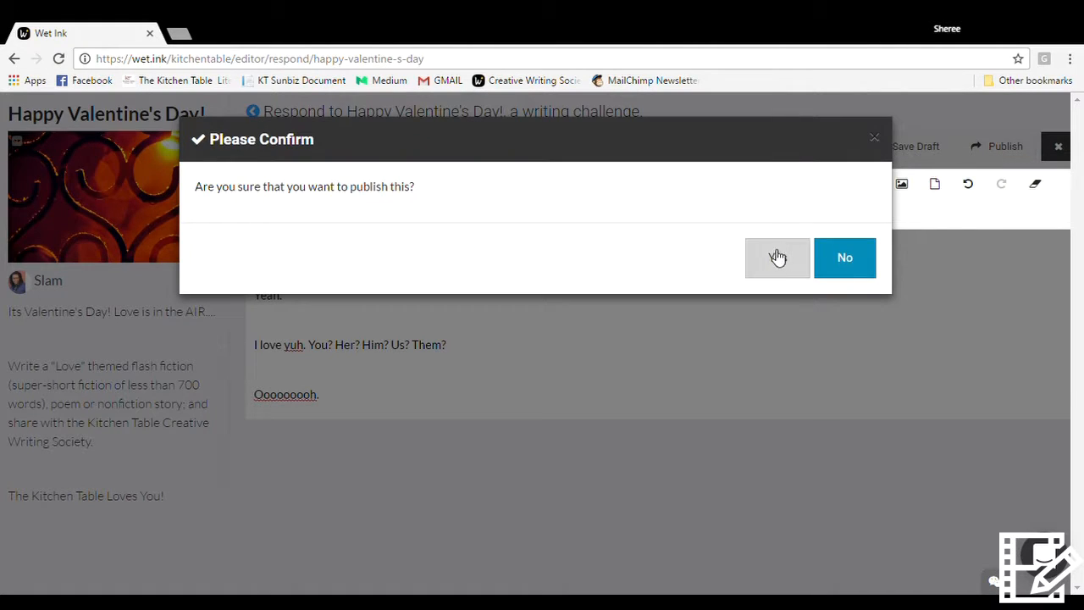
click(776, 257)
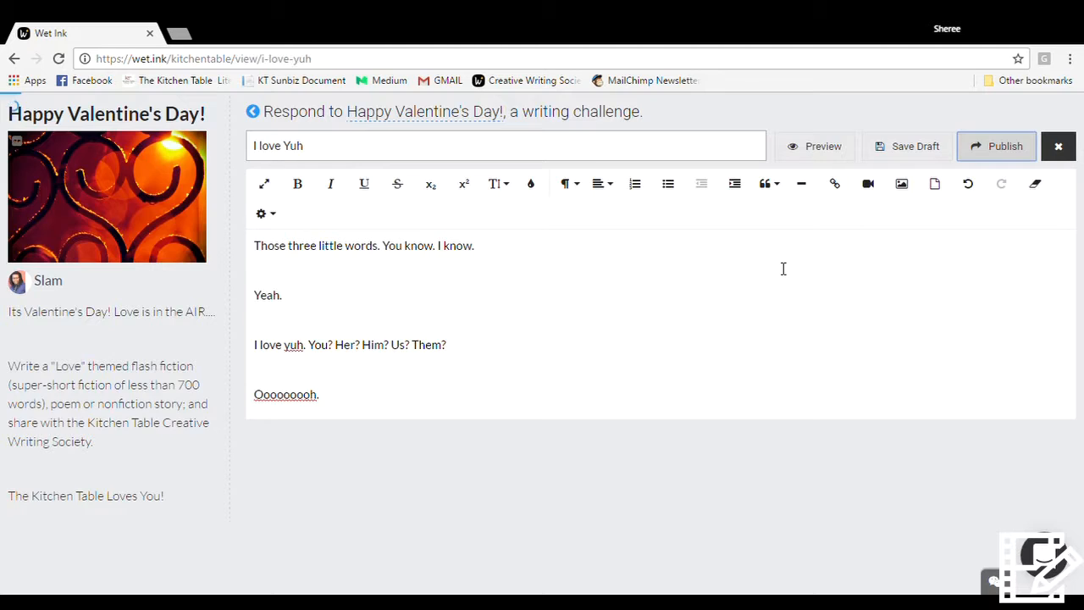
click(997, 145)
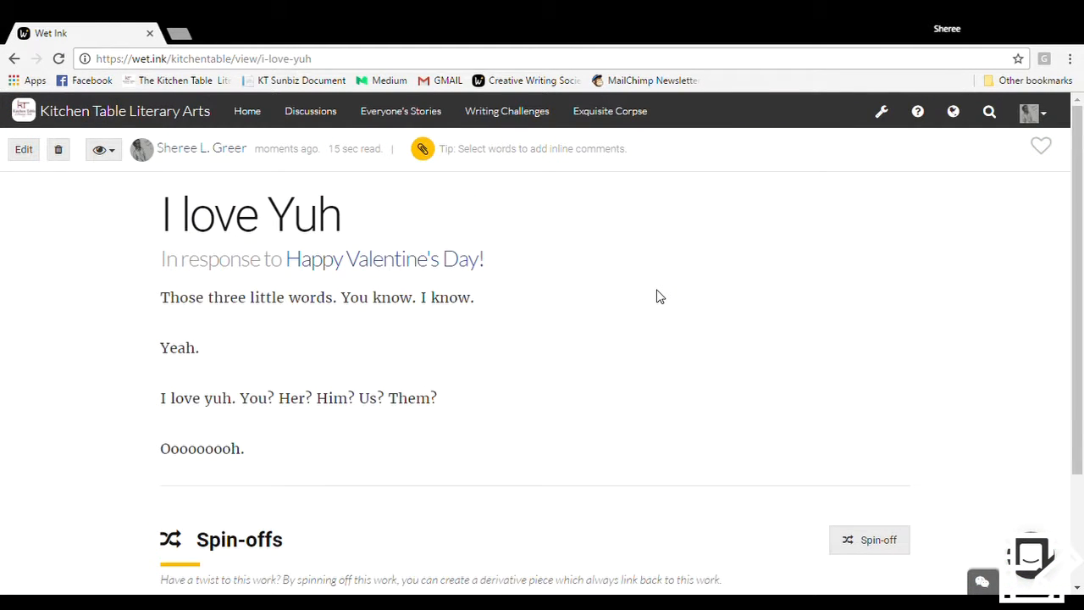
mouse_move(400, 111)
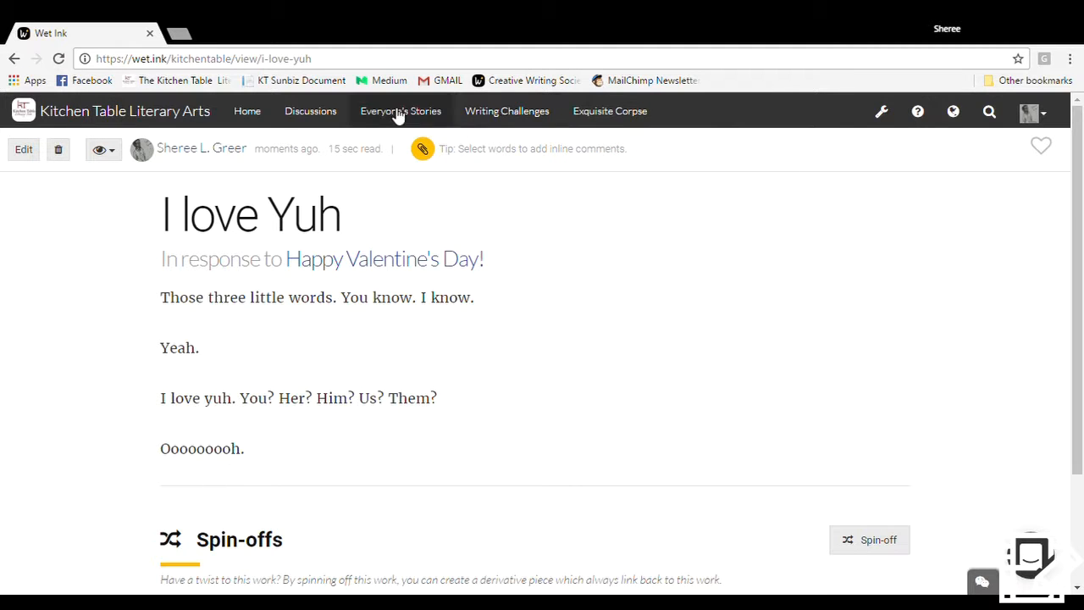
mouse_move(123, 118)
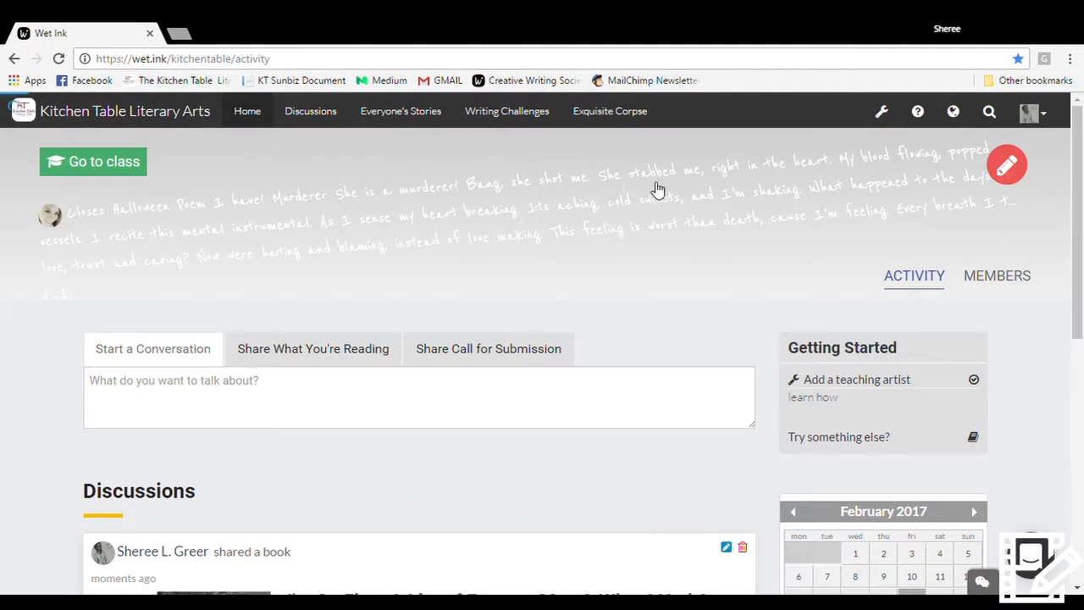
scroll(down, 3)
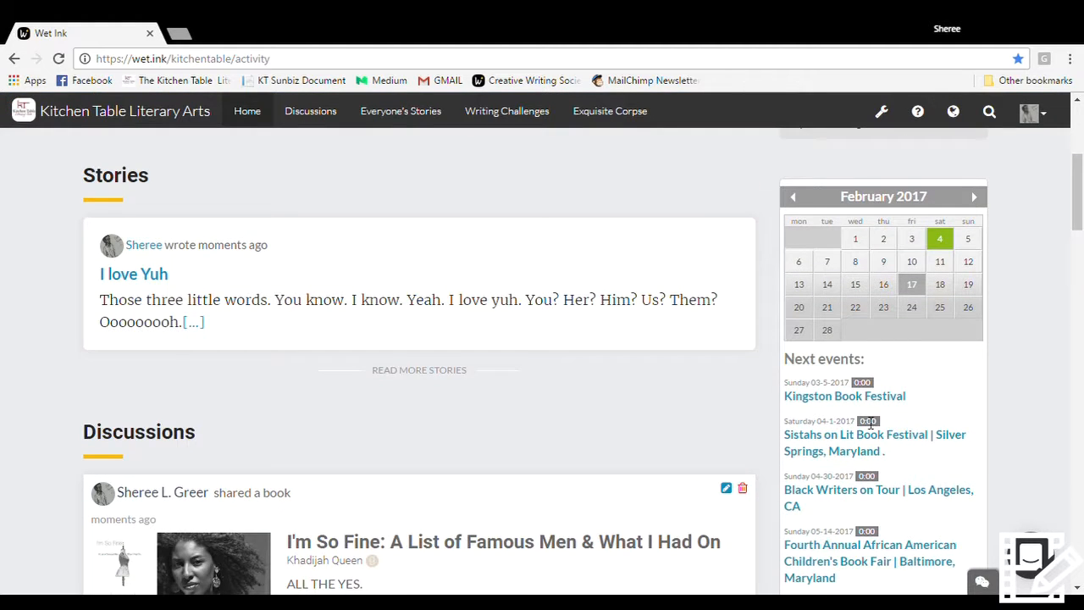
scroll(down, 3)
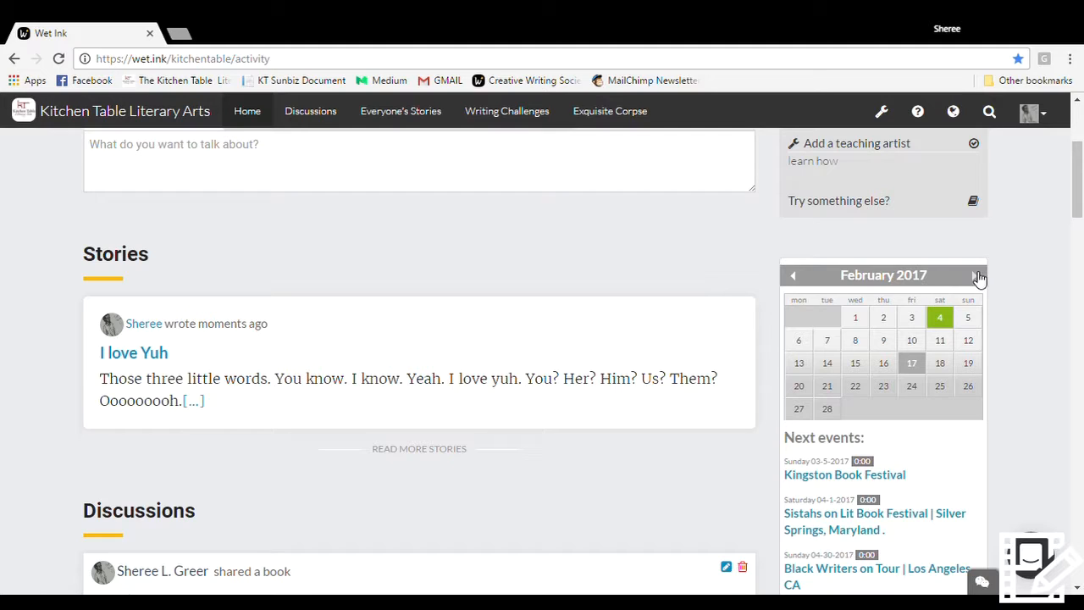
click(974, 274)
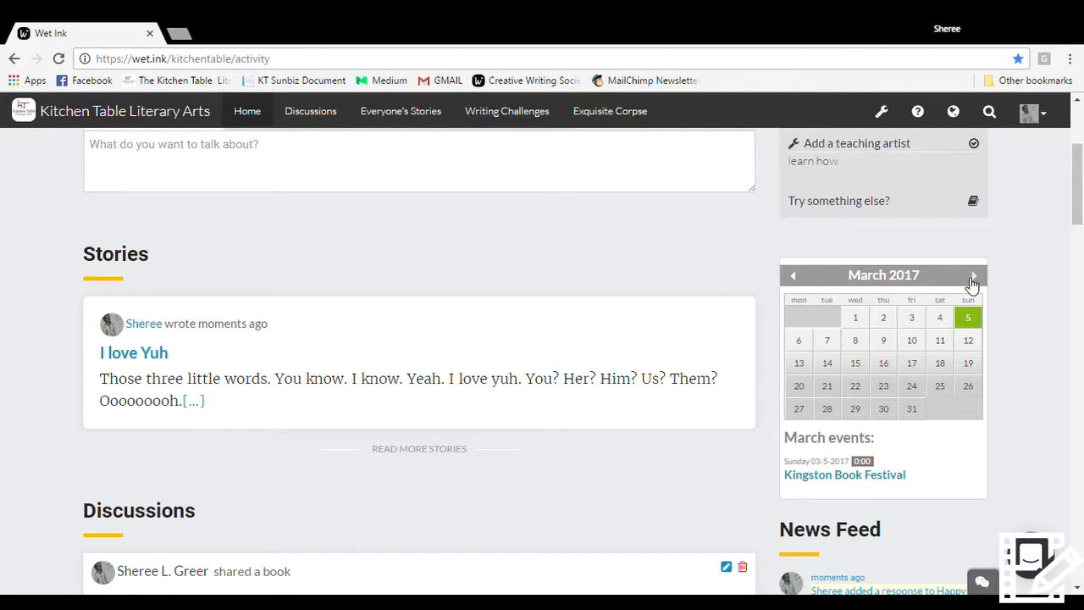
click(974, 275)
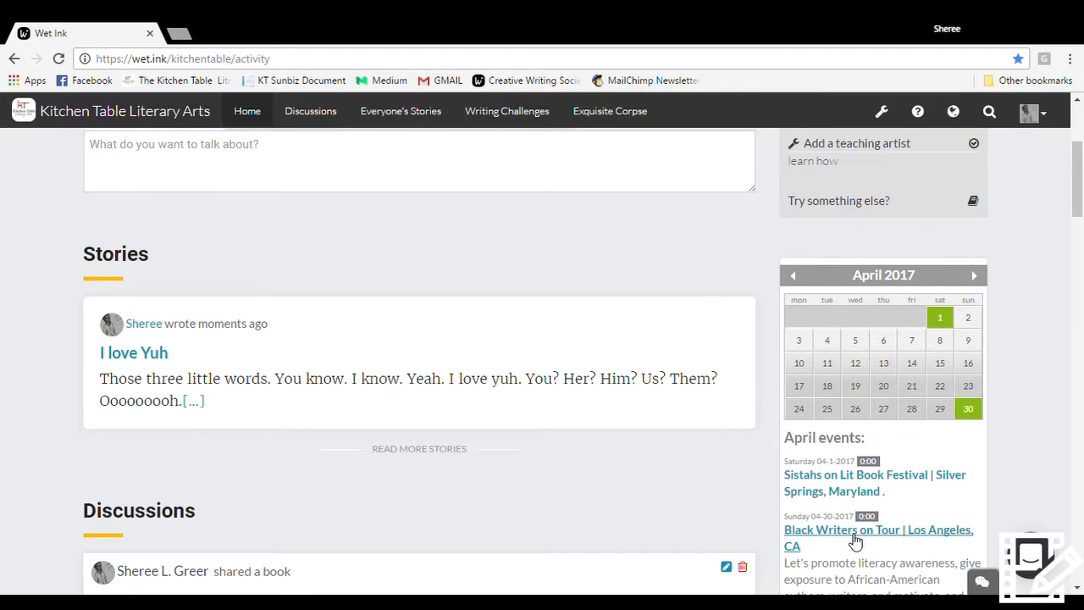
scroll(down, 3)
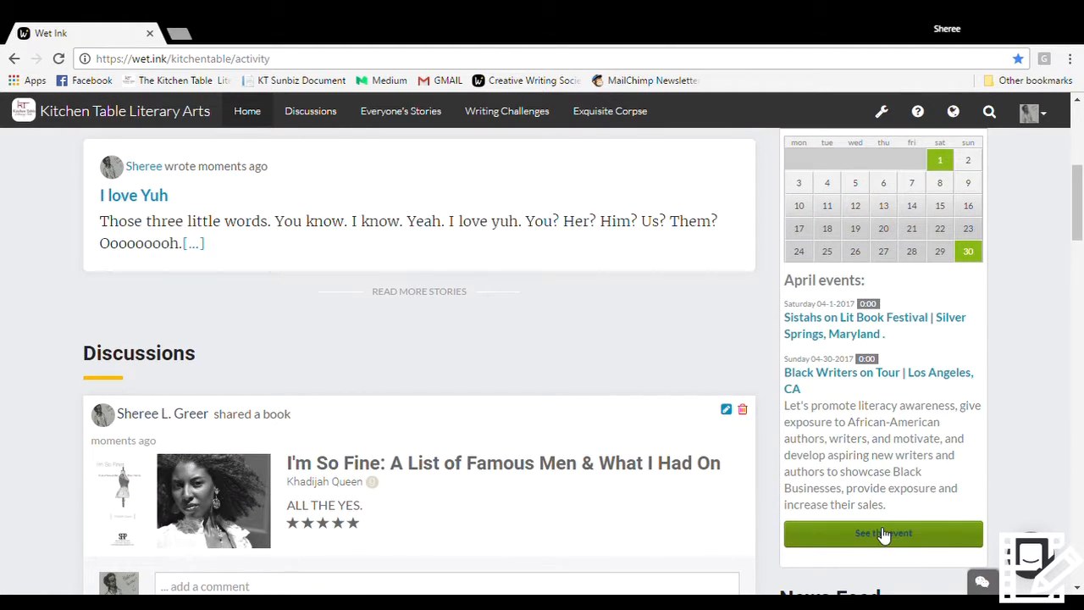
click(884, 533)
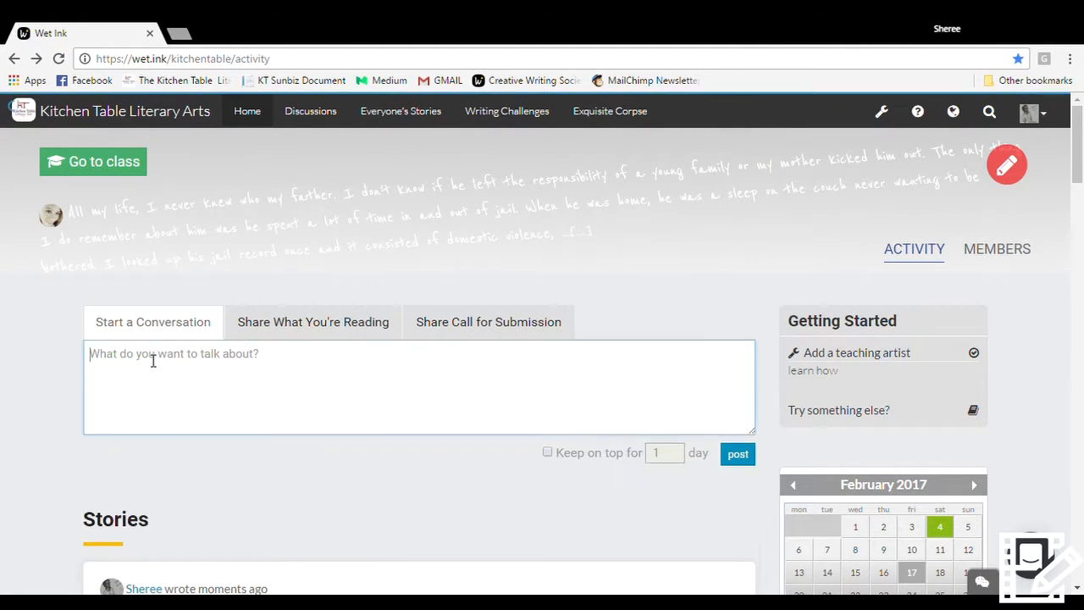
Write the new conversation 'Are you impressed? <3'.
text(Are you o)
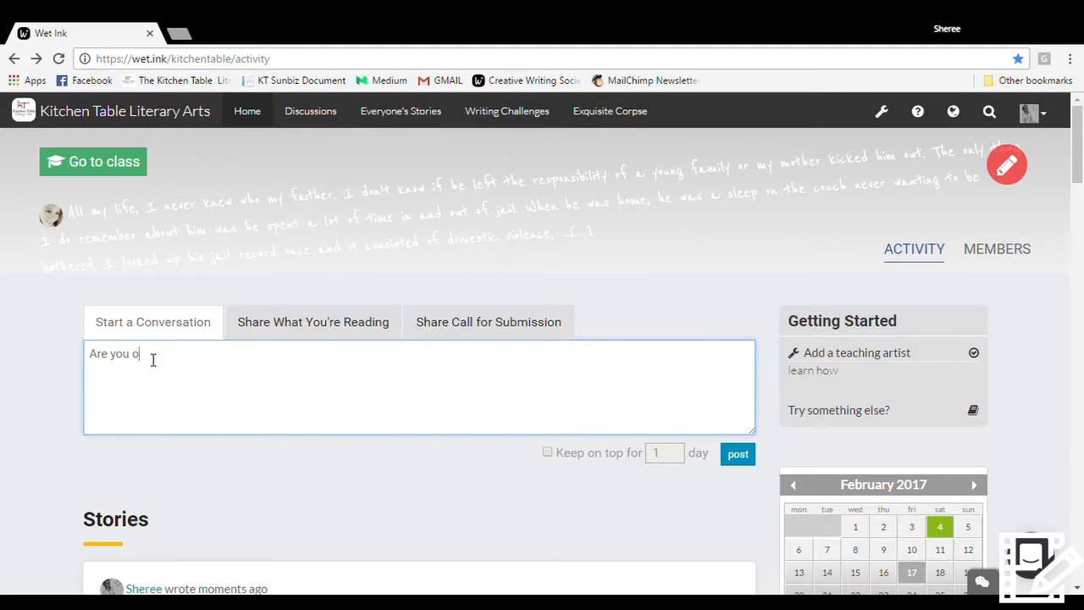
text(impres)
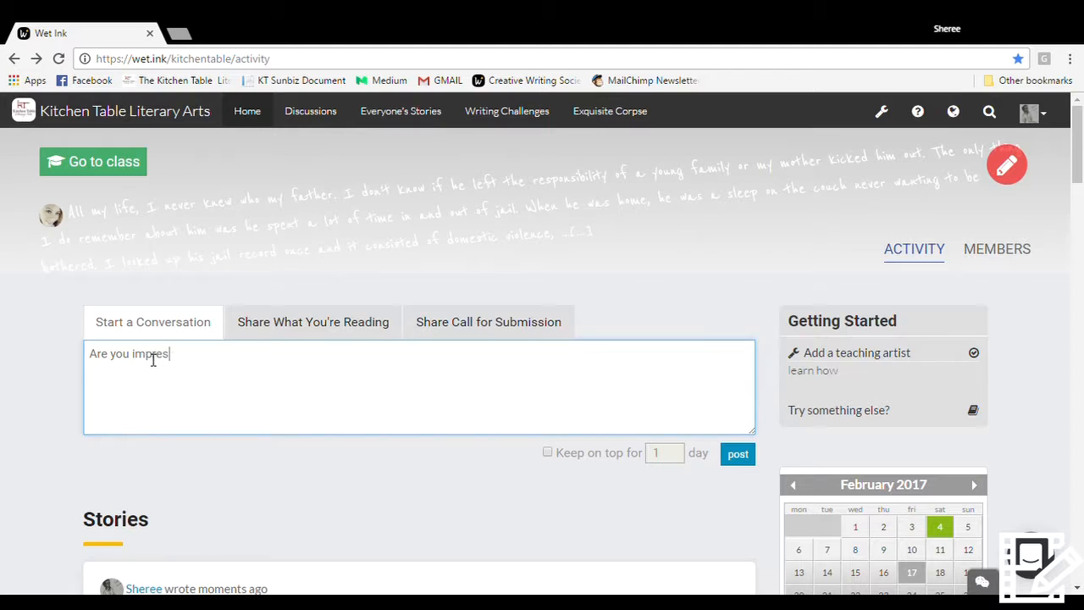
text(sed?)
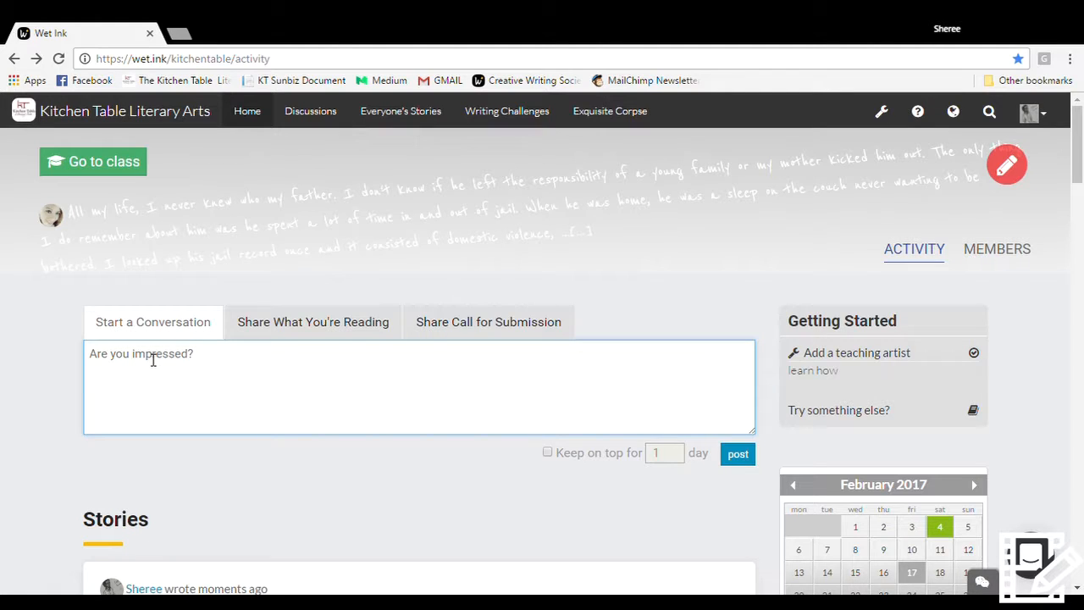
text(<3)
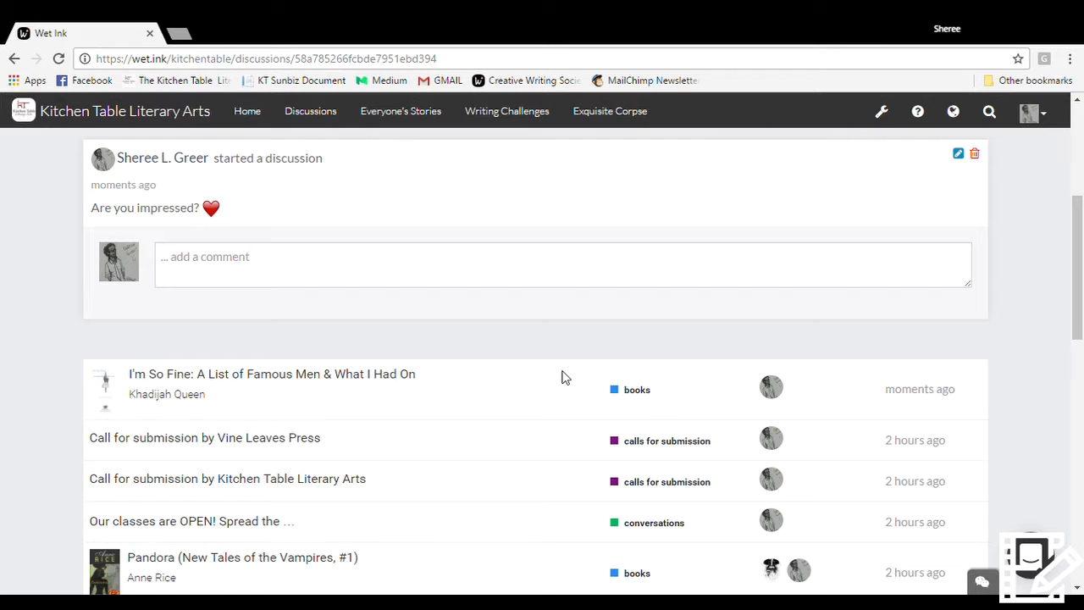
mouse_move(967, 185)
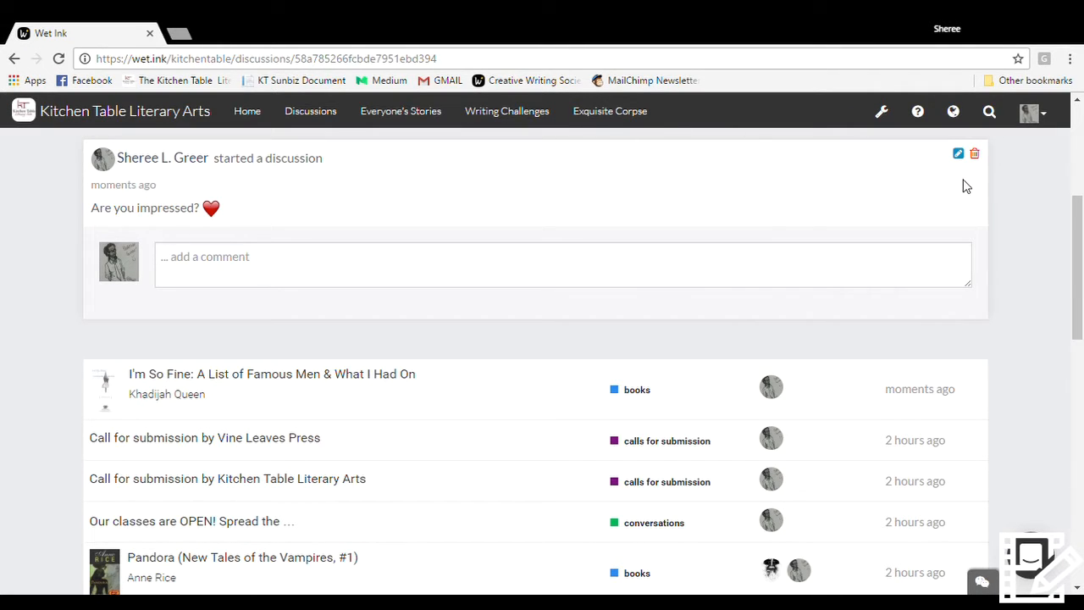